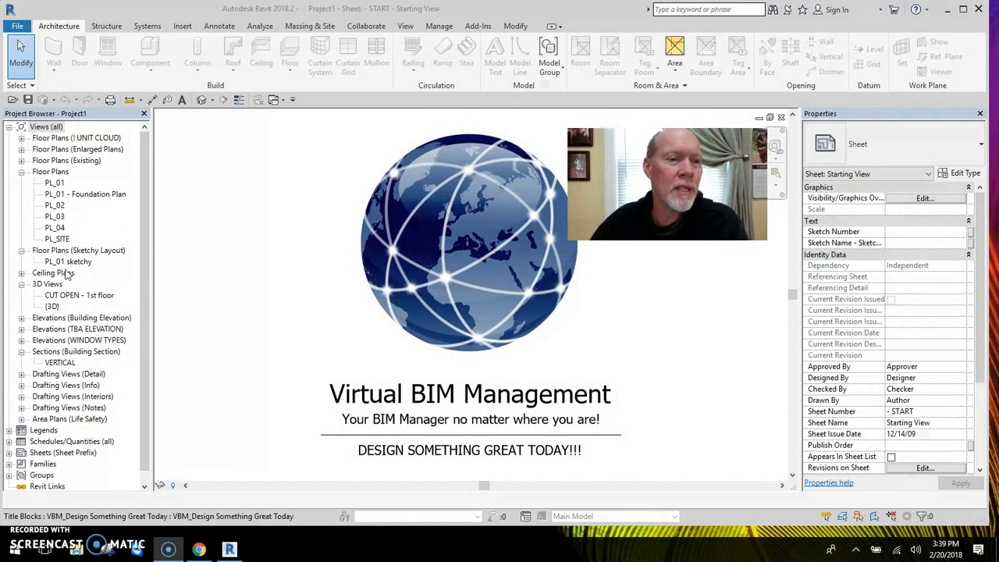
# Inspect the cut-open first-floor 3D view from above, then switch to the PL_01 floor plan
pyautogui.doubleClick(78, 295)
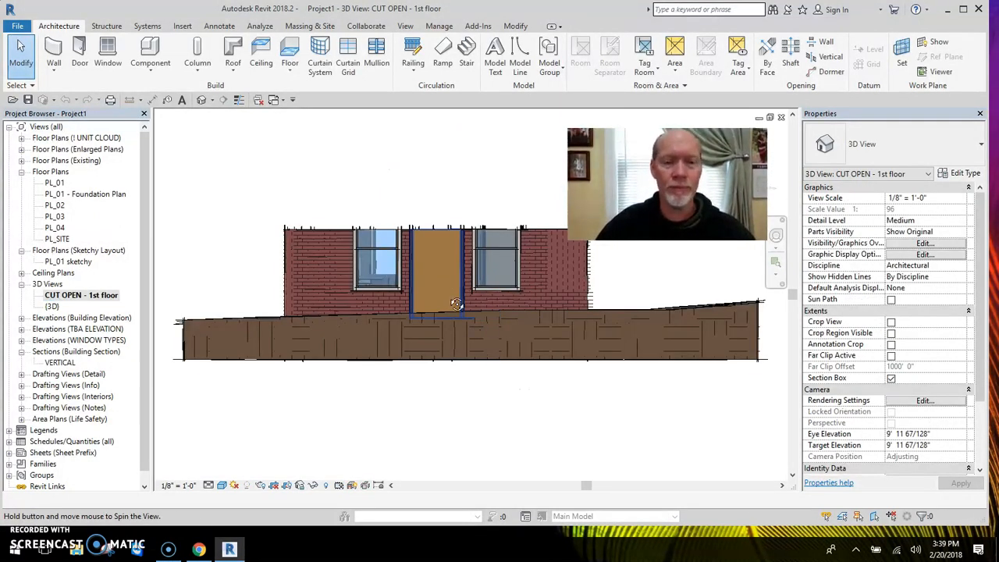
pyautogui.moveTo(456, 303); pyautogui.dragTo(501, 352)
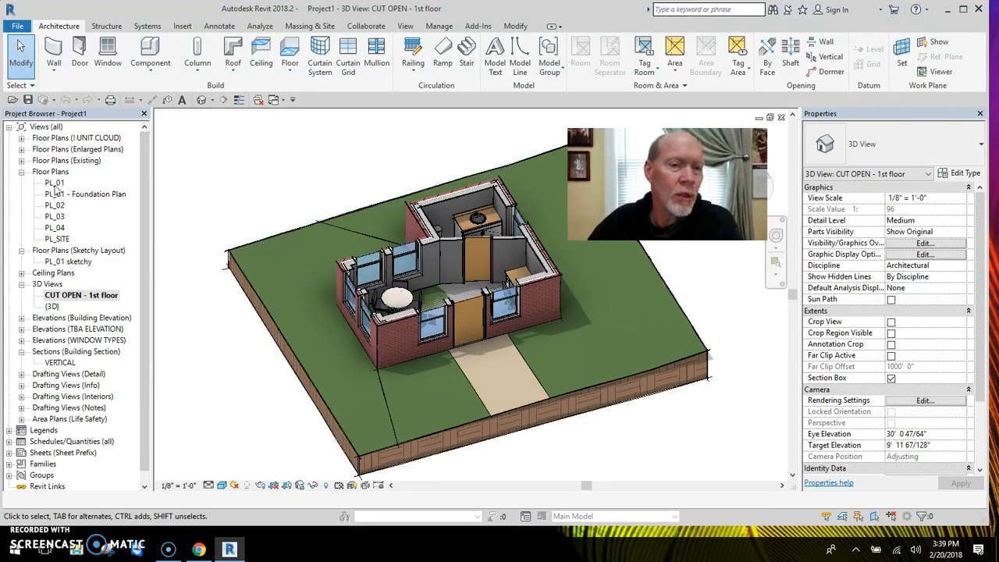
pyautogui.doubleClick(53, 181)
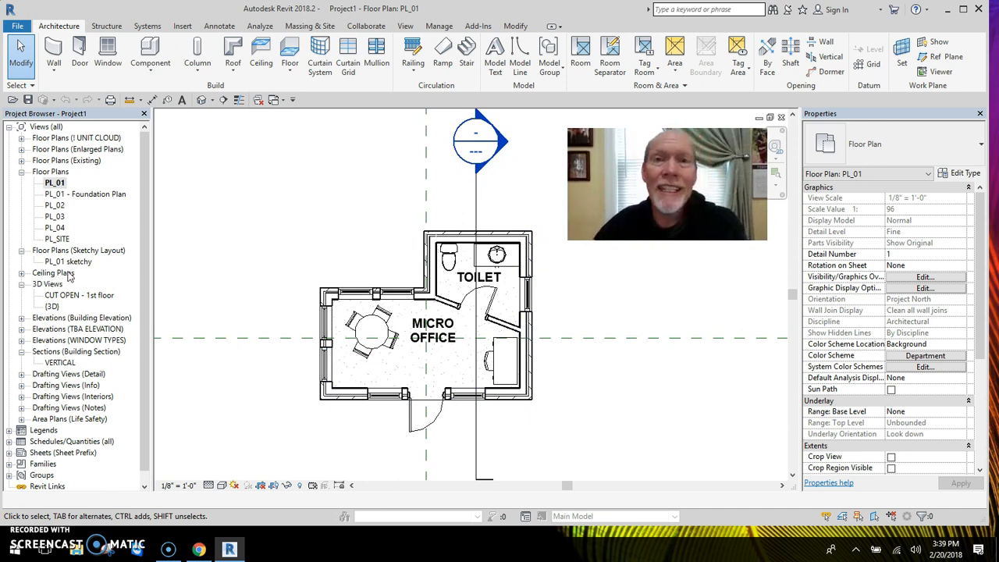
# From the Ceiling Plans list reach PC_01 and start the Ceiling tool
pyautogui.click(24, 272)
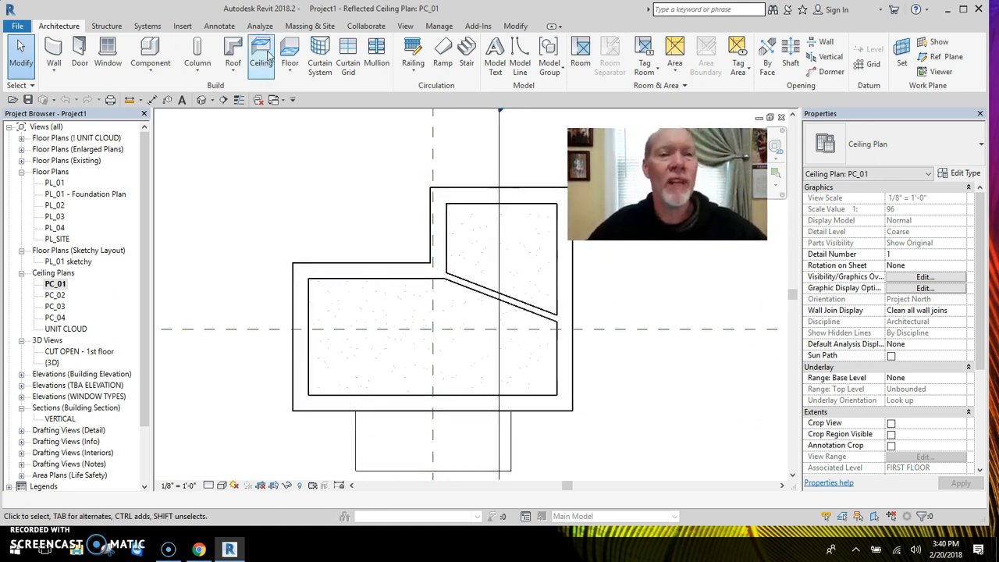
pyautogui.click(263, 54)
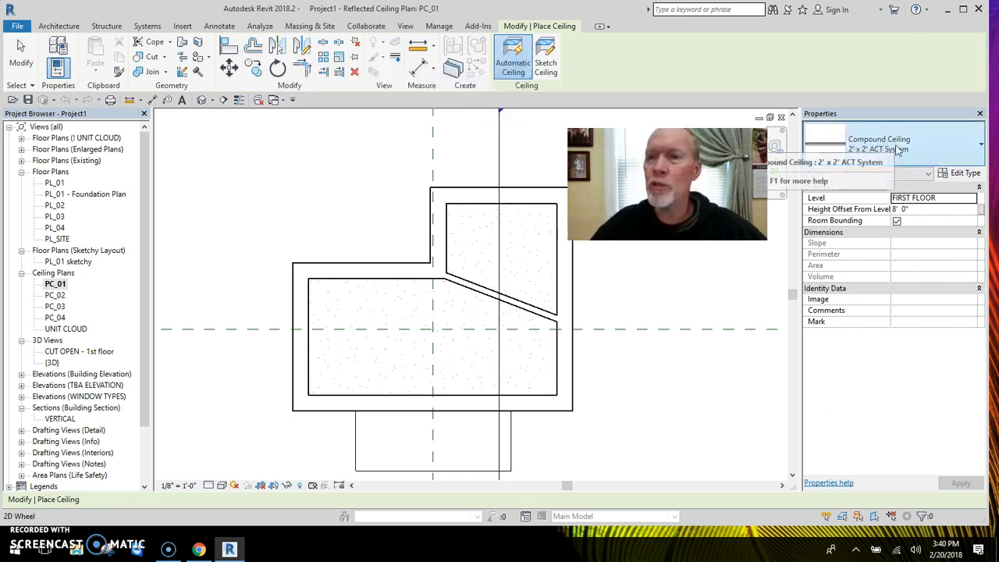
# Place a 2'x2' ACT ceiling in the small angled room and a 2'x4' ACT ceiling in the larger room
pyautogui.click(503, 242)
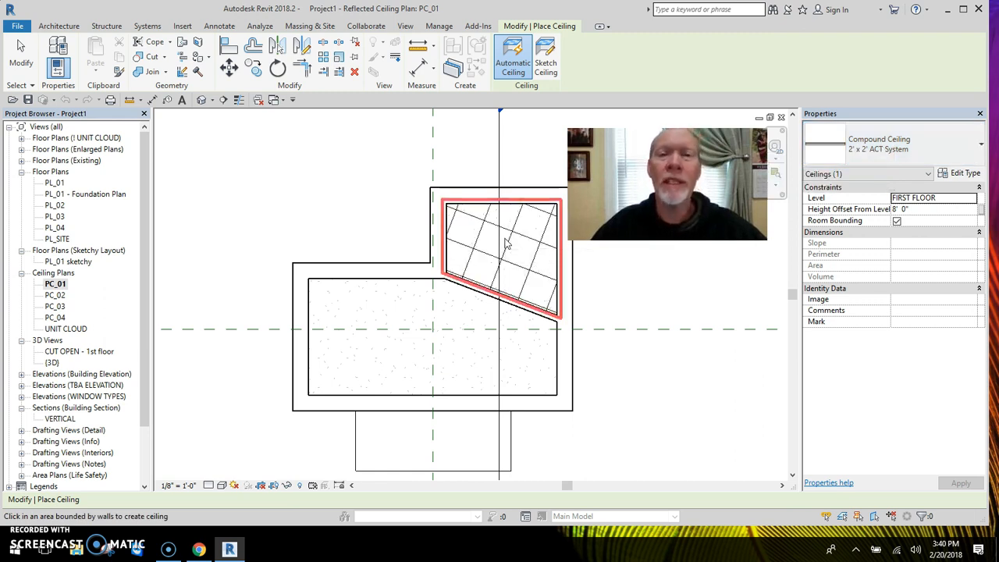
pyautogui.click(519, 312)
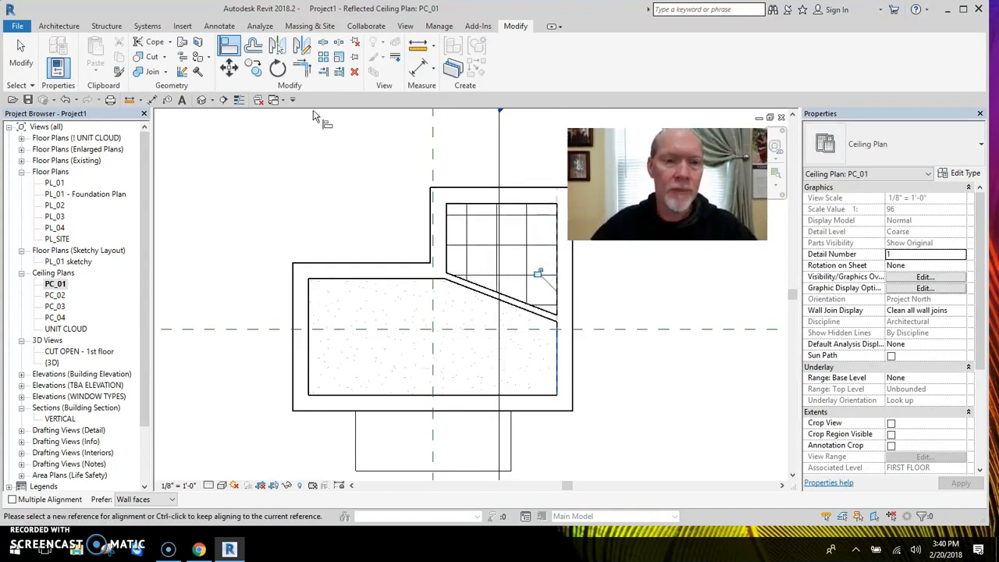
pyautogui.click(59, 25)
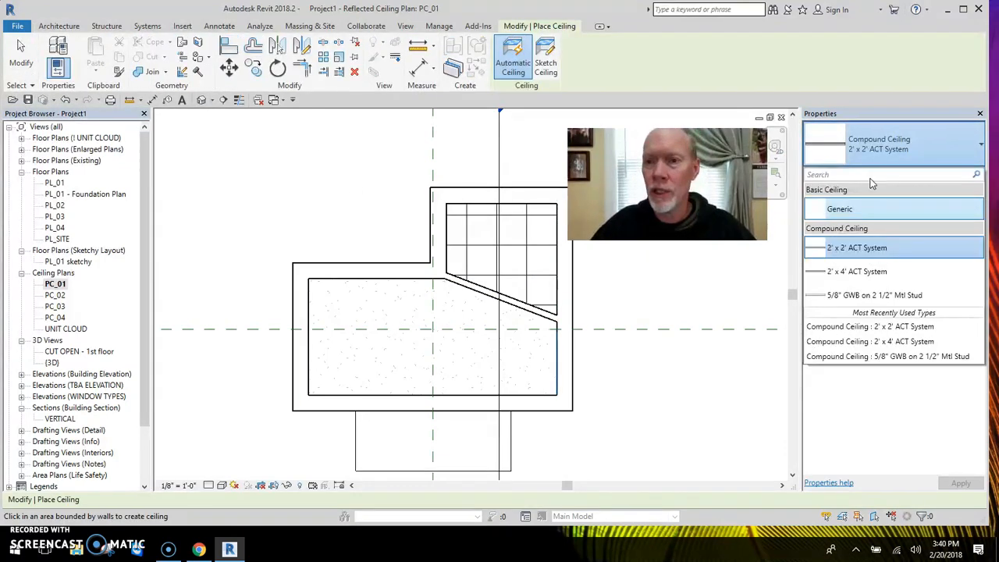
pyautogui.click(856, 272)
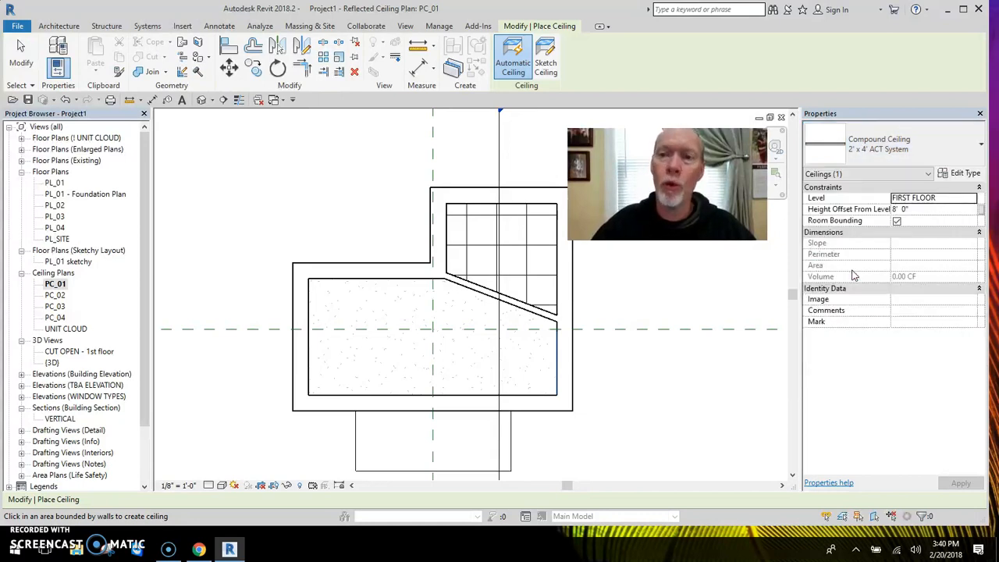
pyautogui.click(434, 341)
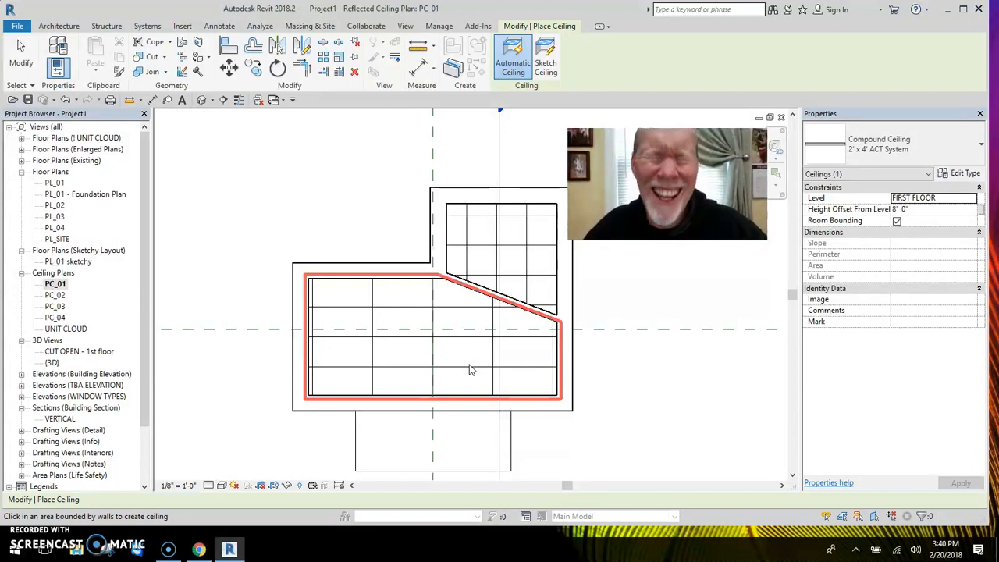
pyautogui.moveTo(394, 303)
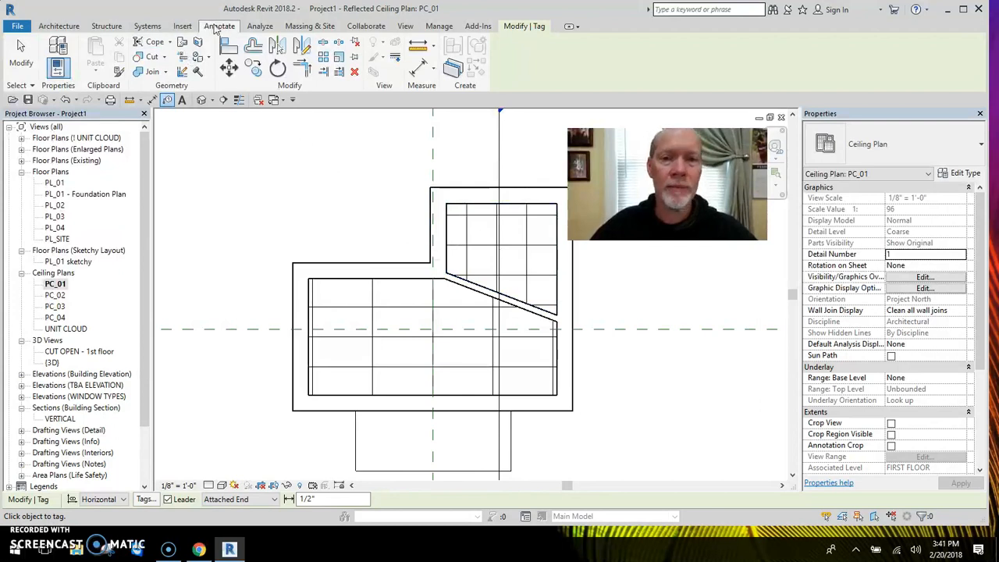
# Add 8'-0" spot elevations to both ceilings with the Leader option turned off
pyautogui.click(218, 25)
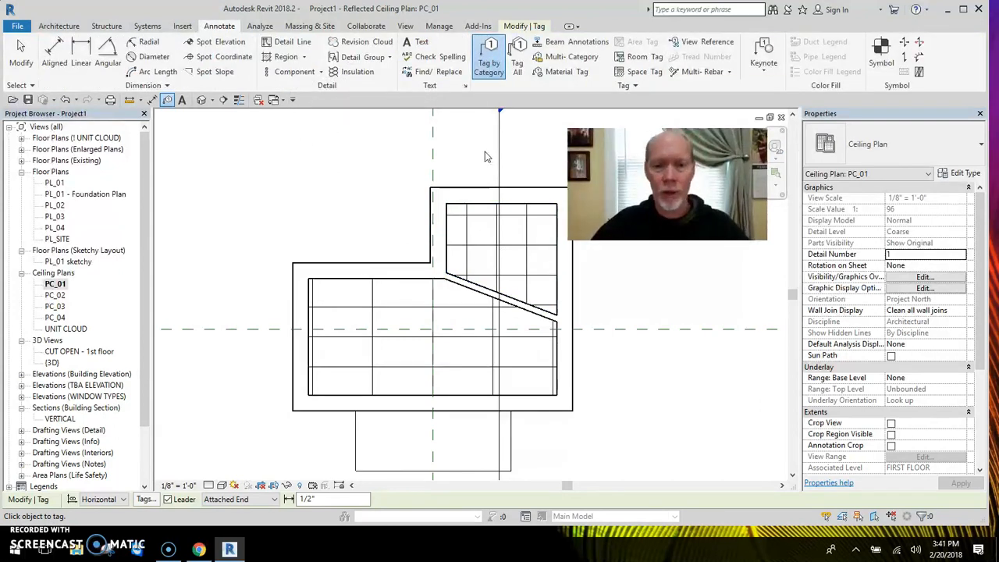
pyautogui.moveTo(375, 179)
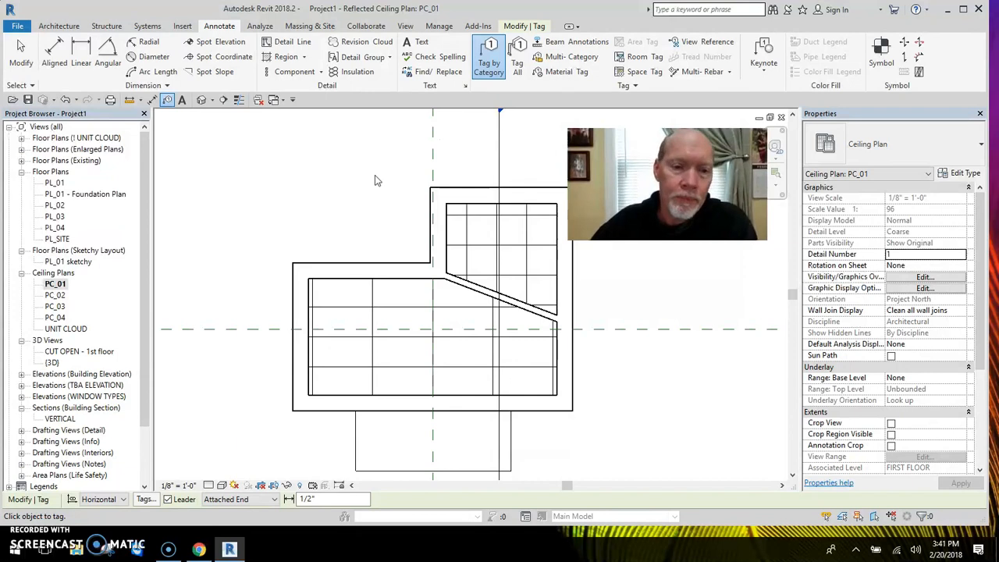
pyautogui.click(506, 256)
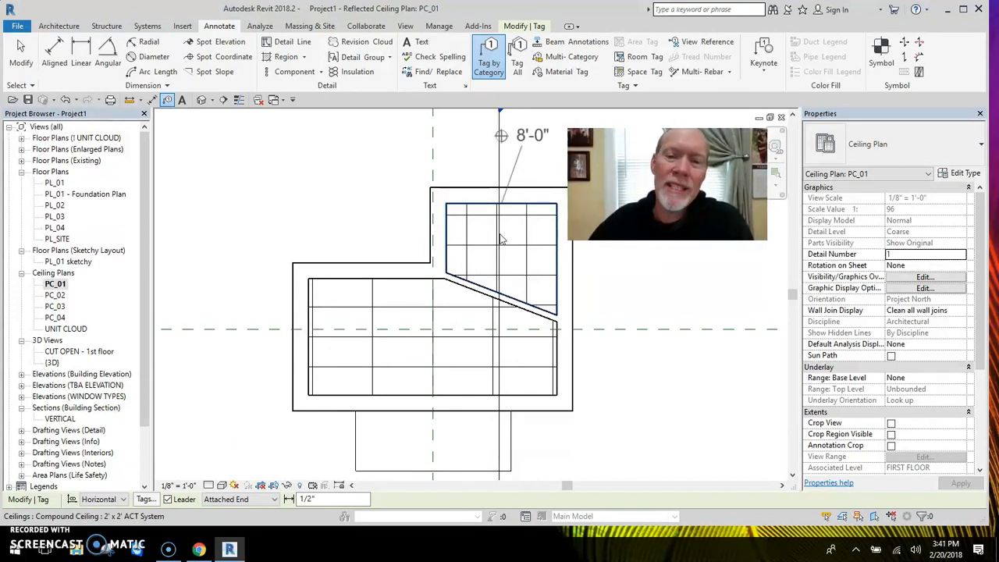
pyautogui.moveTo(521, 244)
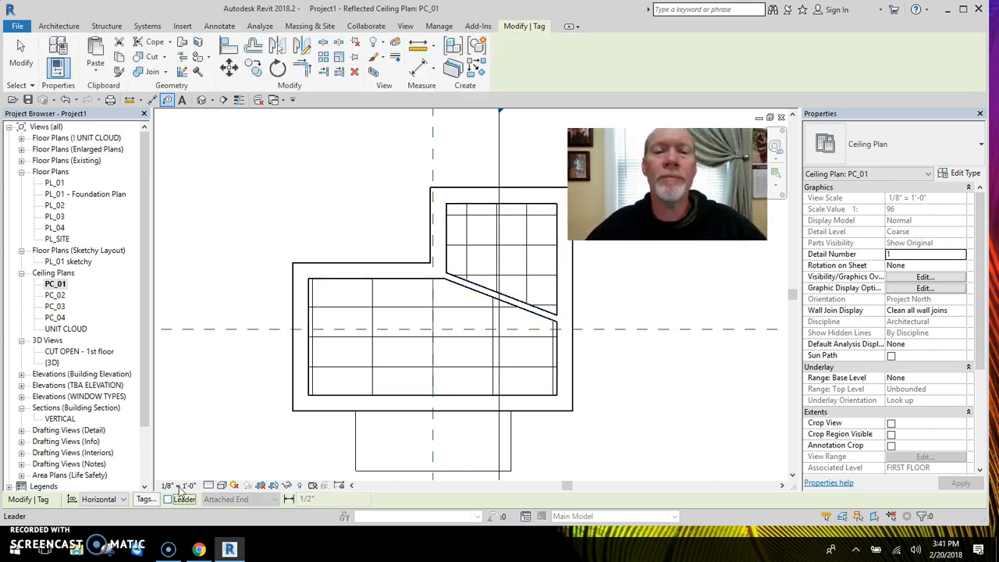
pyautogui.click(422, 336)
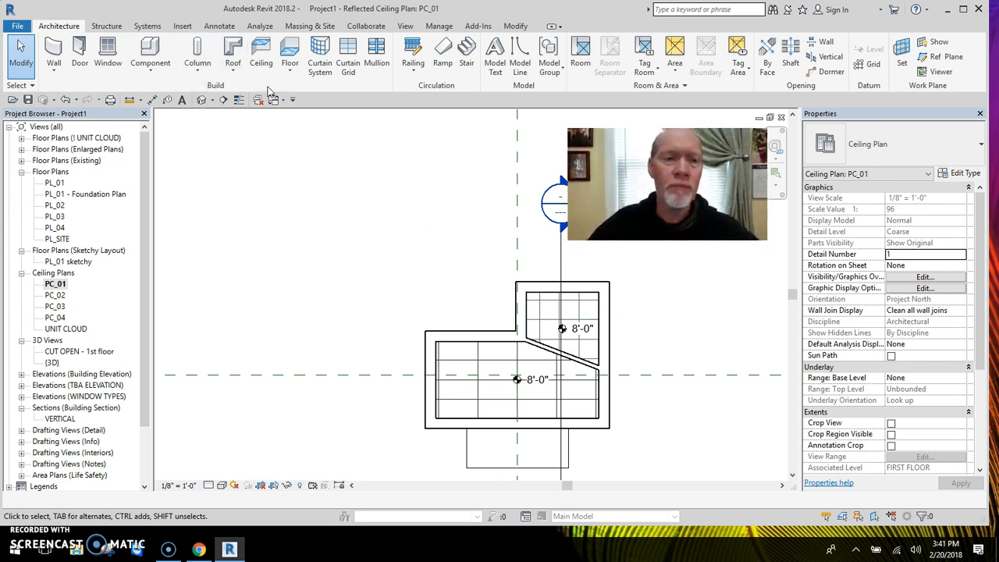
pyautogui.moveTo(319, 55)
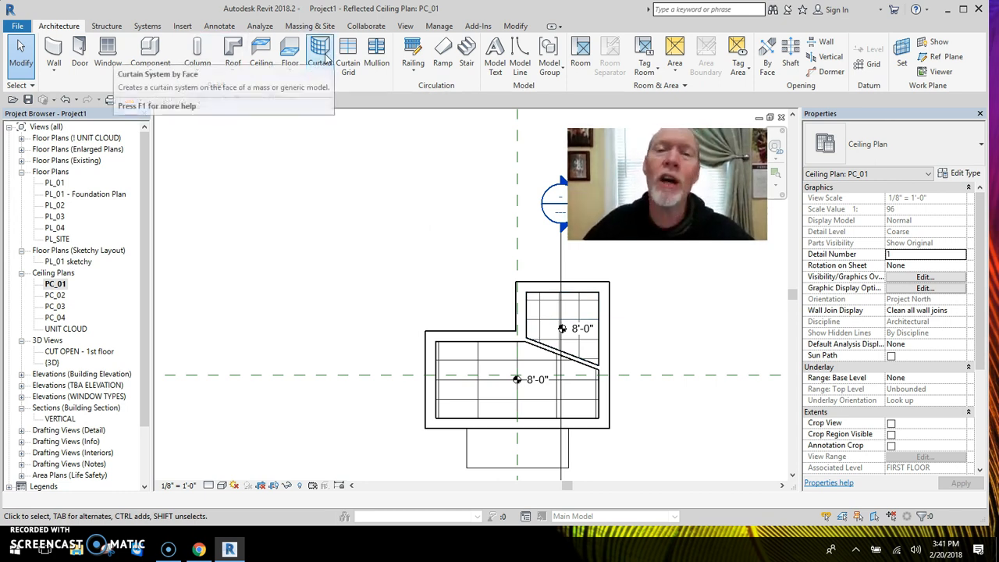
# Sketch and finish an L-shaped 5/8" GWB ceiling boundary over the area above the rooms
pyautogui.click(261, 55)
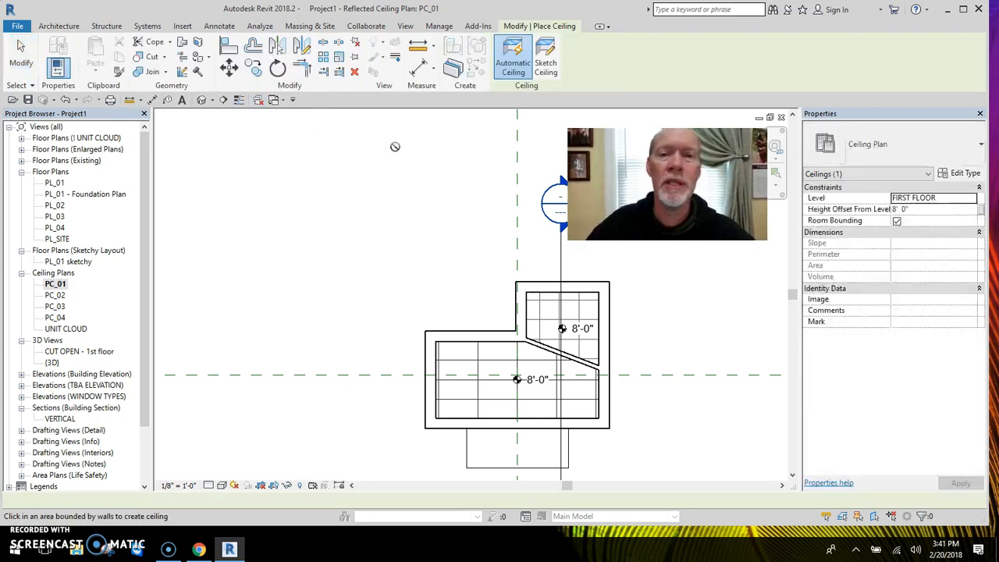
pyautogui.click(547, 60)
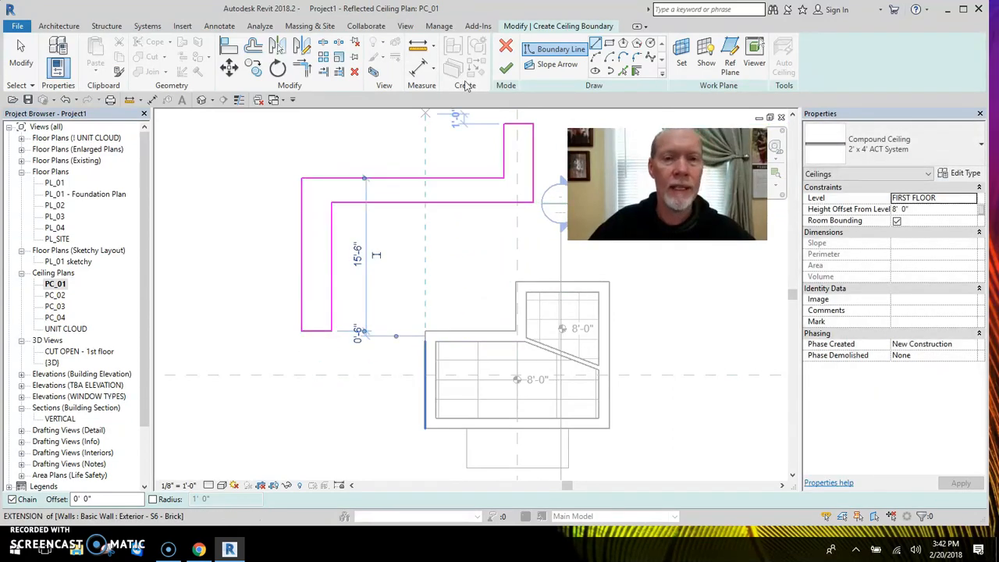
pyautogui.click(893, 144)
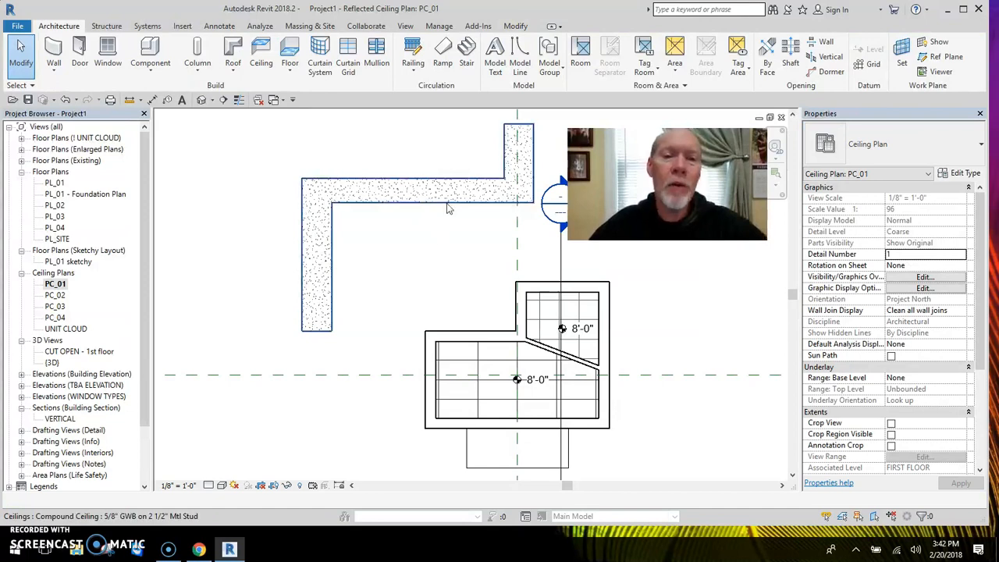
pyautogui.moveTo(430, 209)
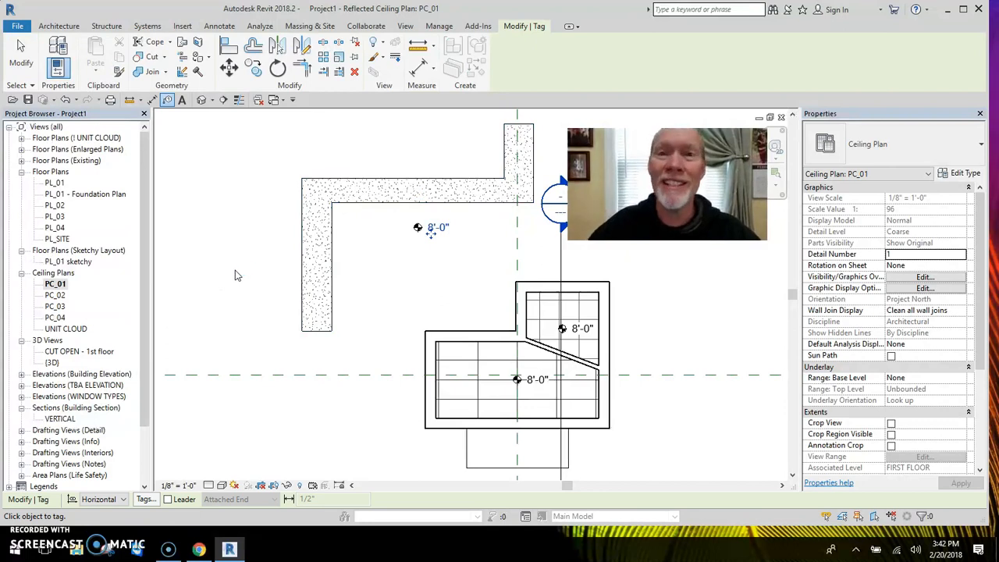
pyautogui.moveTo(388, 256)
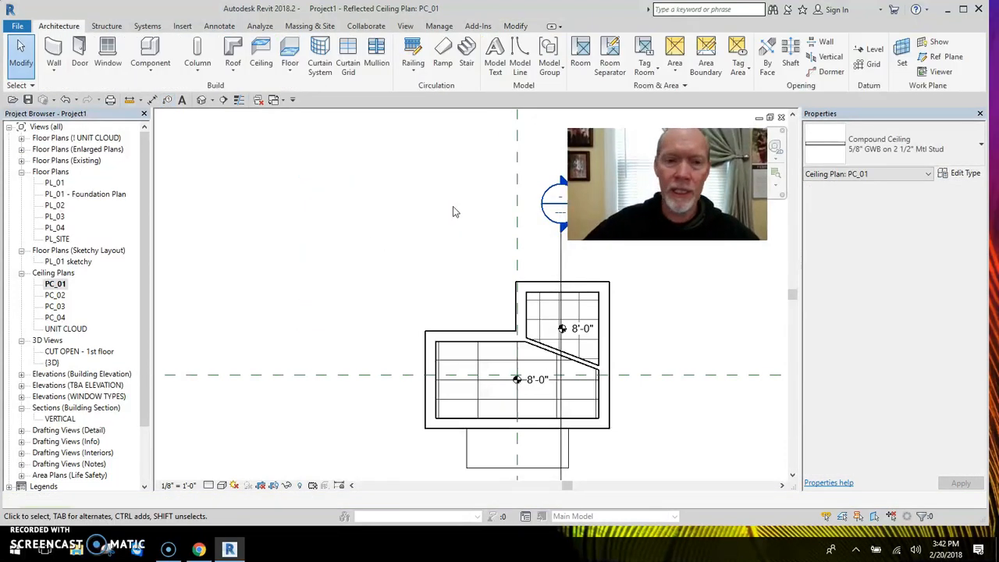
# Create three rectangular 2'x4' ACT ceilings from sketched boundaries and deselect them
pyautogui.click(260, 54)
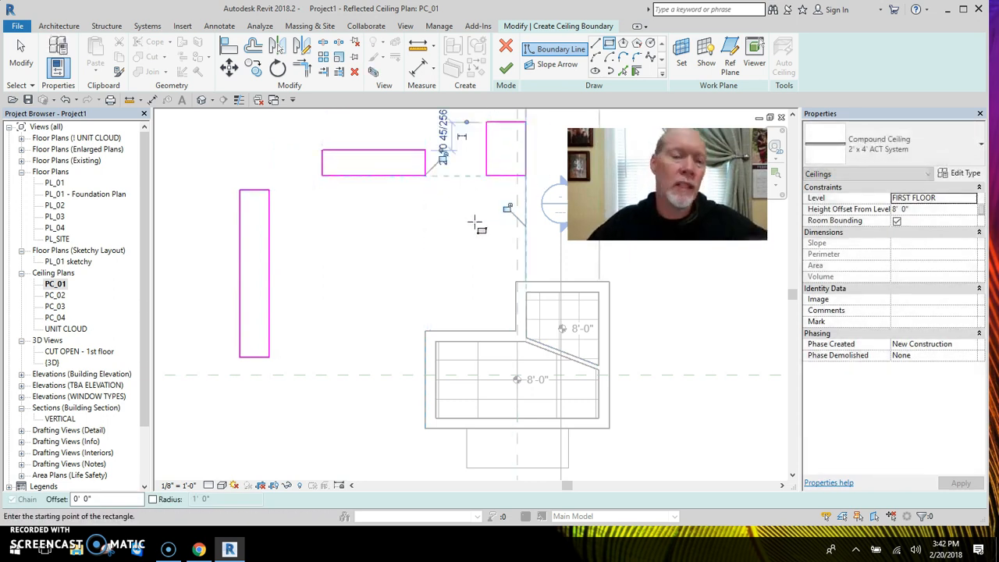
pyautogui.moveTo(434, 237)
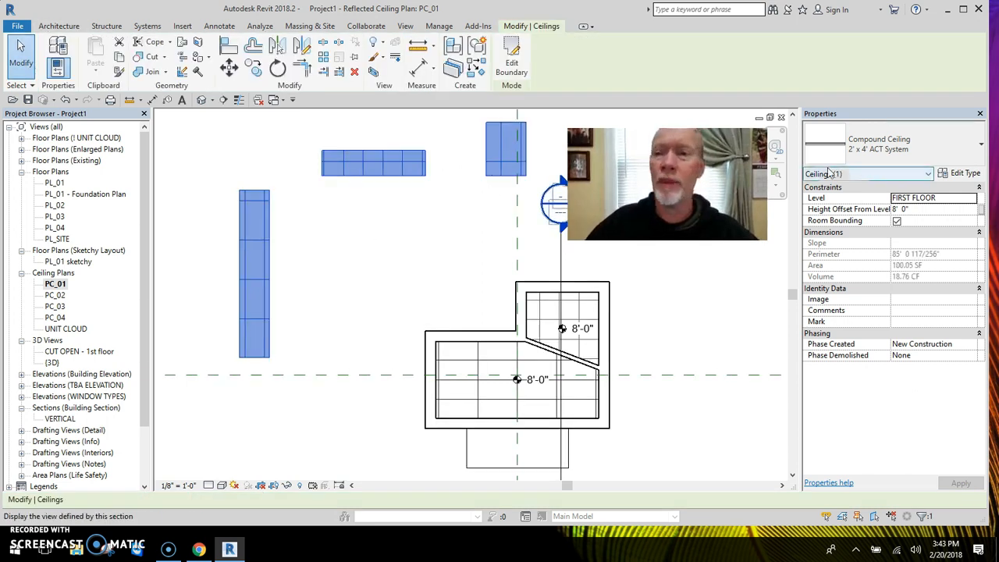
pyautogui.click(866, 173)
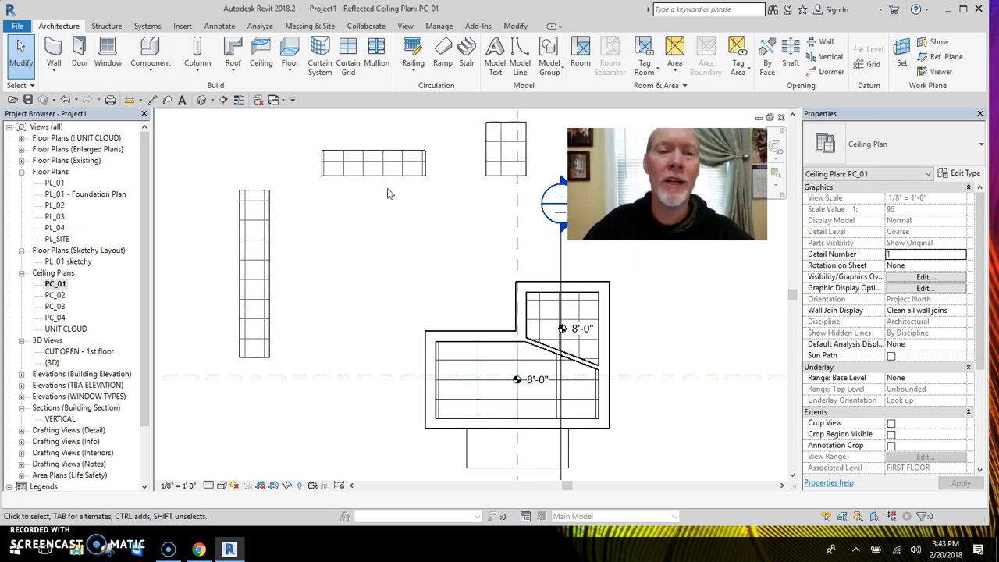
pyautogui.moveTo(450, 303)
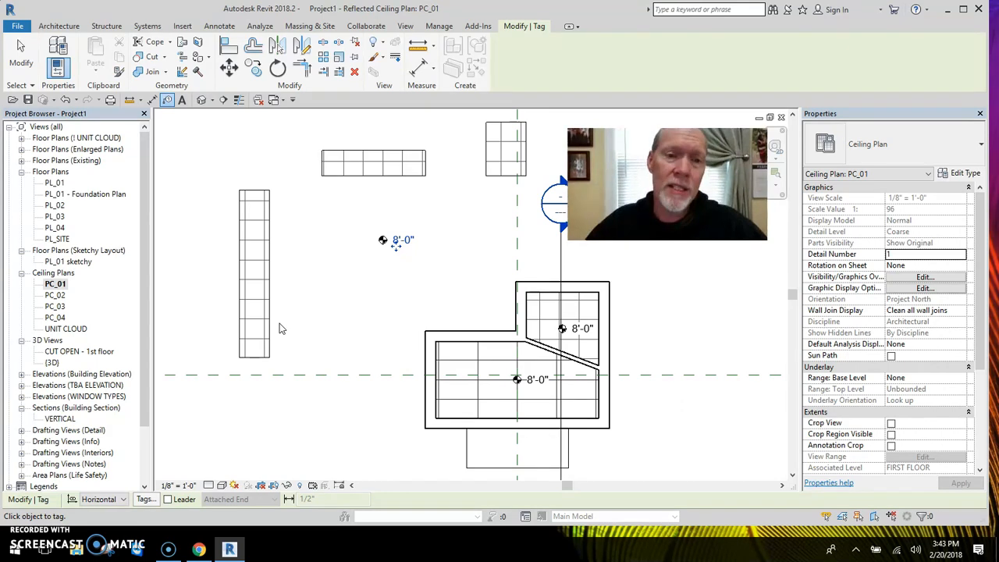
pyautogui.moveTo(397, 266)
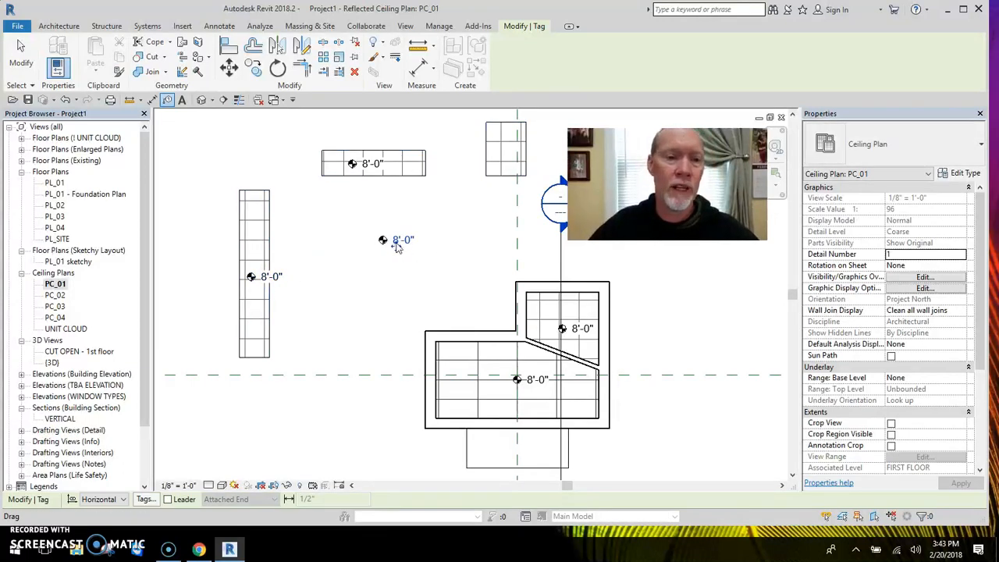
# Tag the three small rectangular ACT ceilings with their 8'-0" heights
pyautogui.click(59, 25)
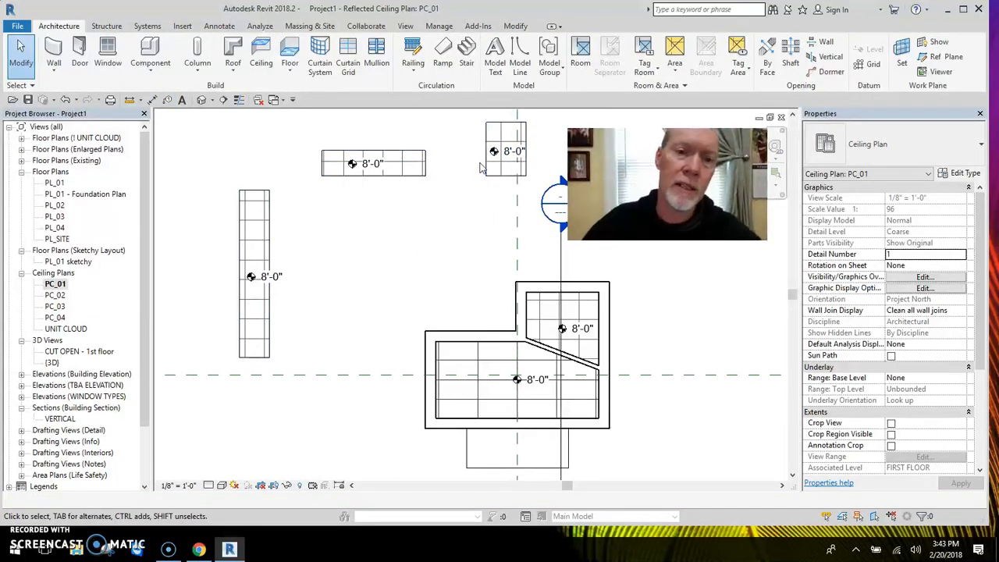
pyautogui.moveTo(399, 215)
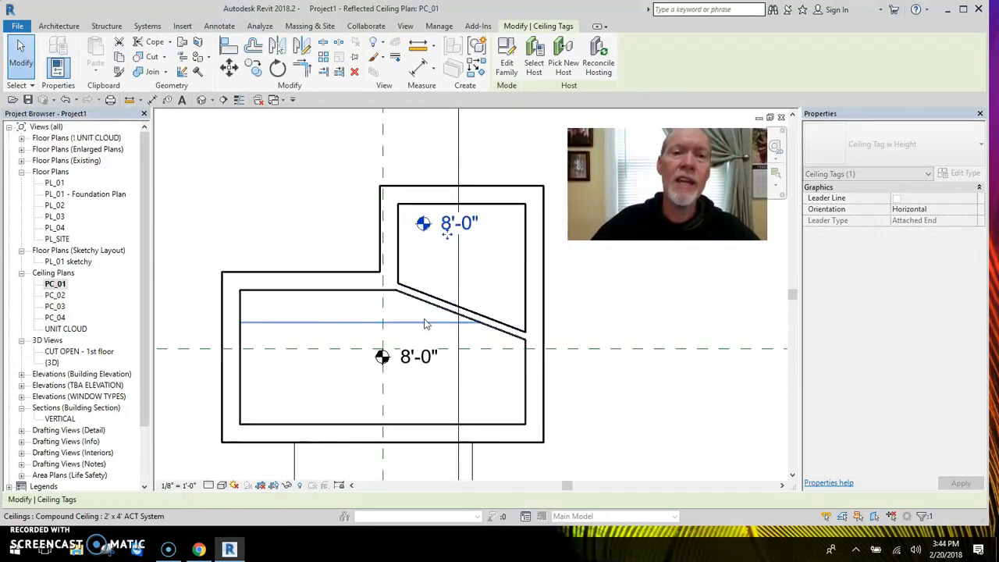
# Set the small angled ceiling's Height Offset From Level to 9' 0"
pyautogui.click(219, 25)
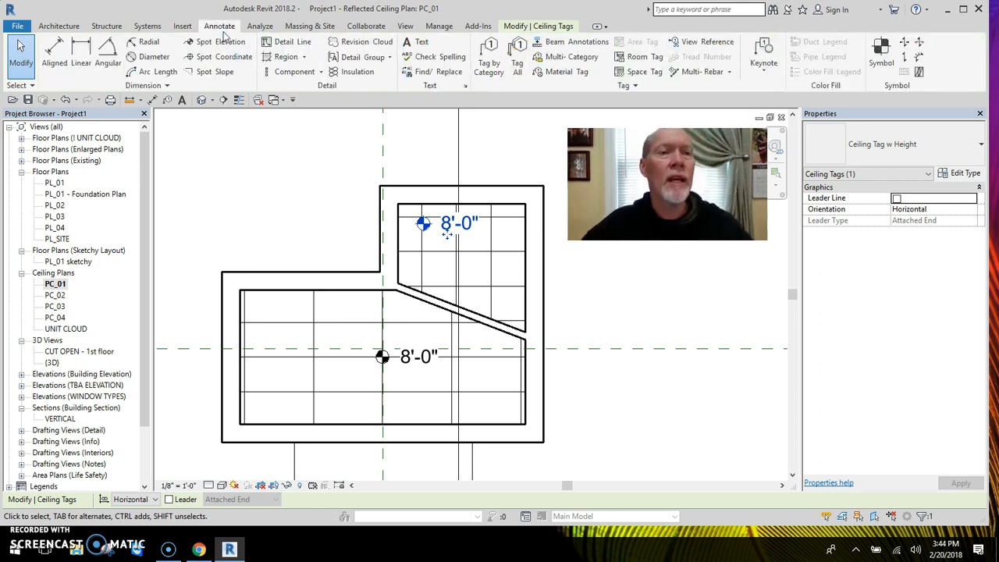
pyautogui.moveTo(216, 40)
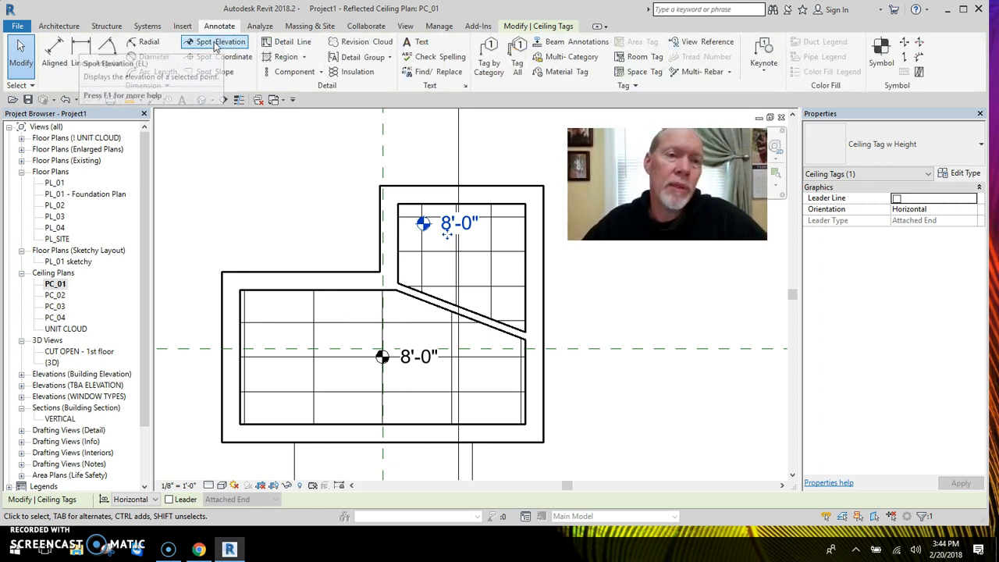
pyautogui.click(227, 40)
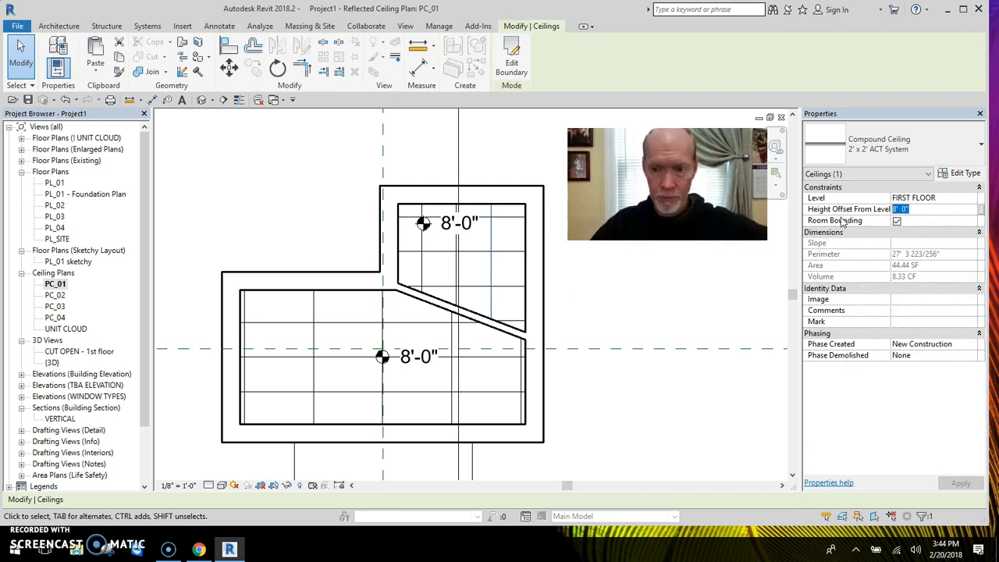
pyautogui.write('9\' 0"')
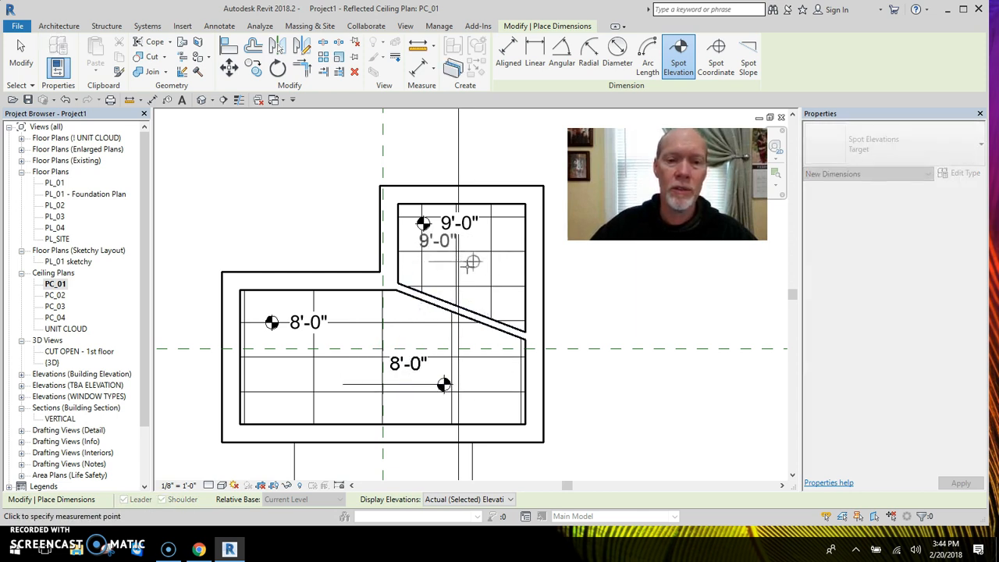
# Add a 9'-0" spot elevation to the raised ceiling and move it outside the plan to the right
pyautogui.click(505, 263)
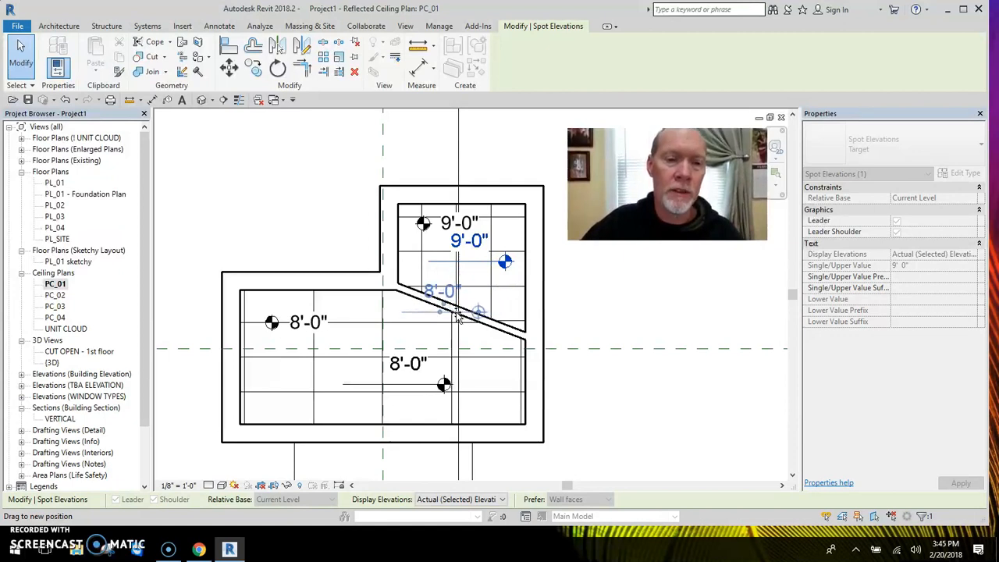
pyautogui.moveTo(456, 312); pyautogui.dragTo(549, 309)
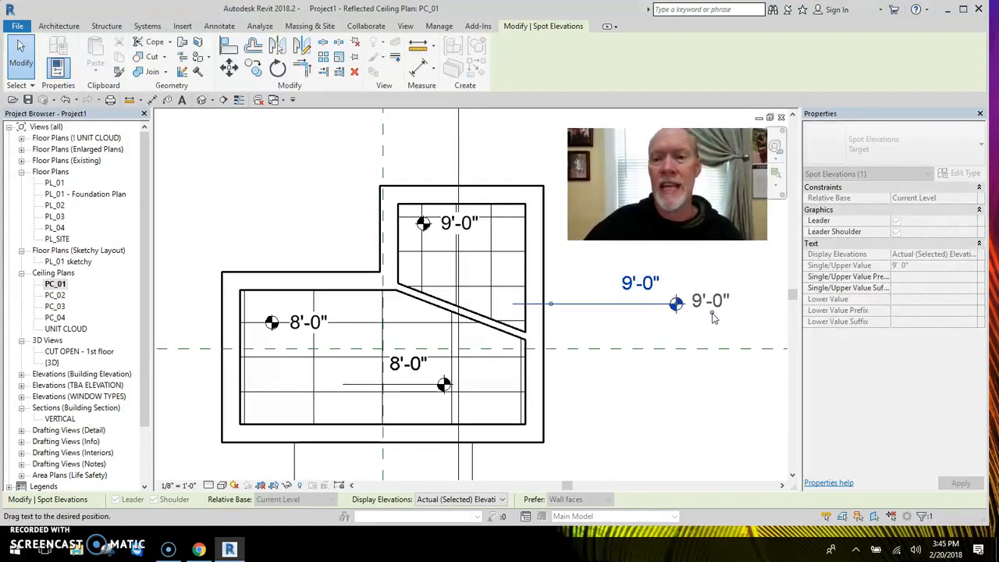
pyautogui.click(896, 220)
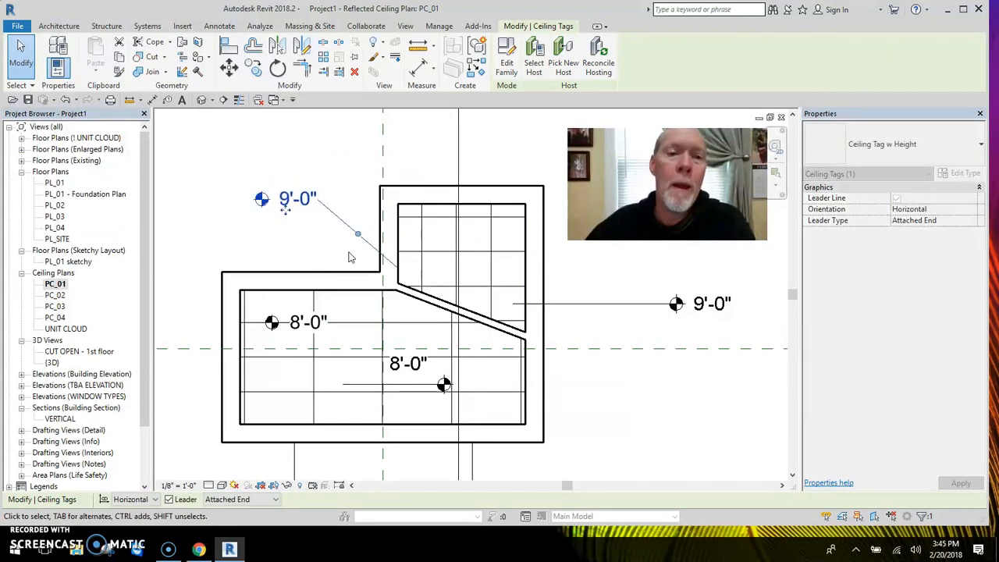
# Set the 9'-0" tag's leader to Free End, then switch to ceiling plan PC_02
pyautogui.click(896, 196)
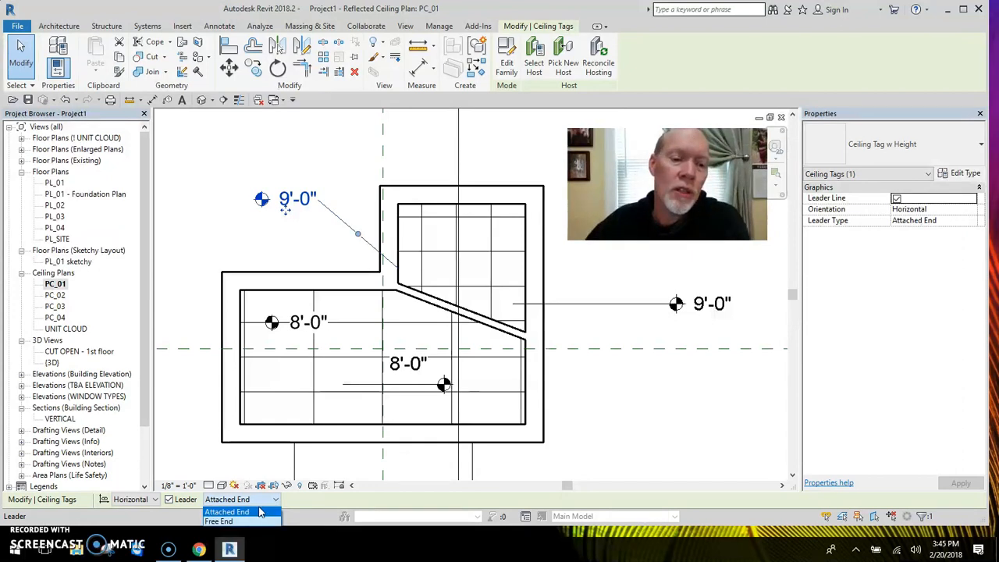
pyautogui.click(218, 522)
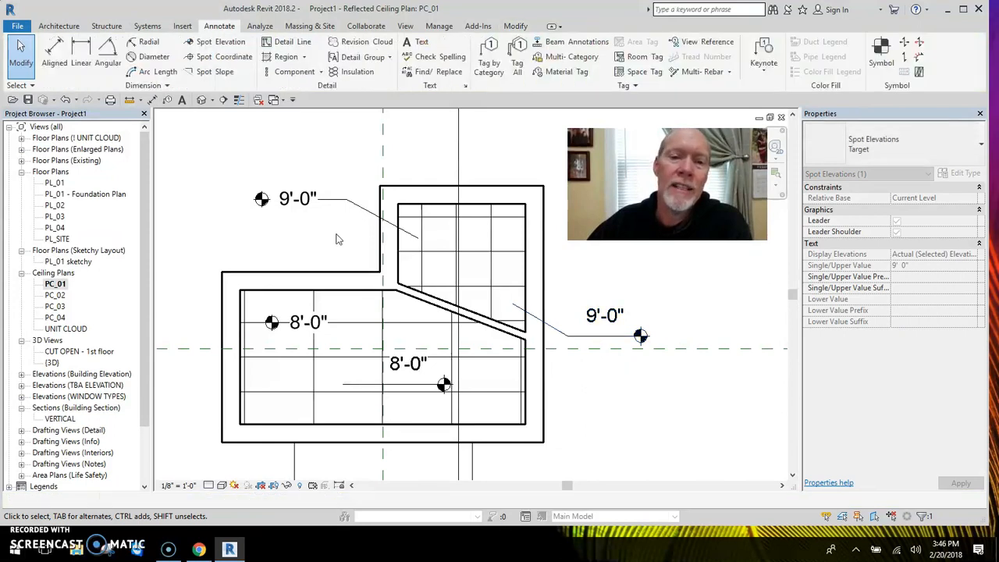
pyautogui.click(297, 199)
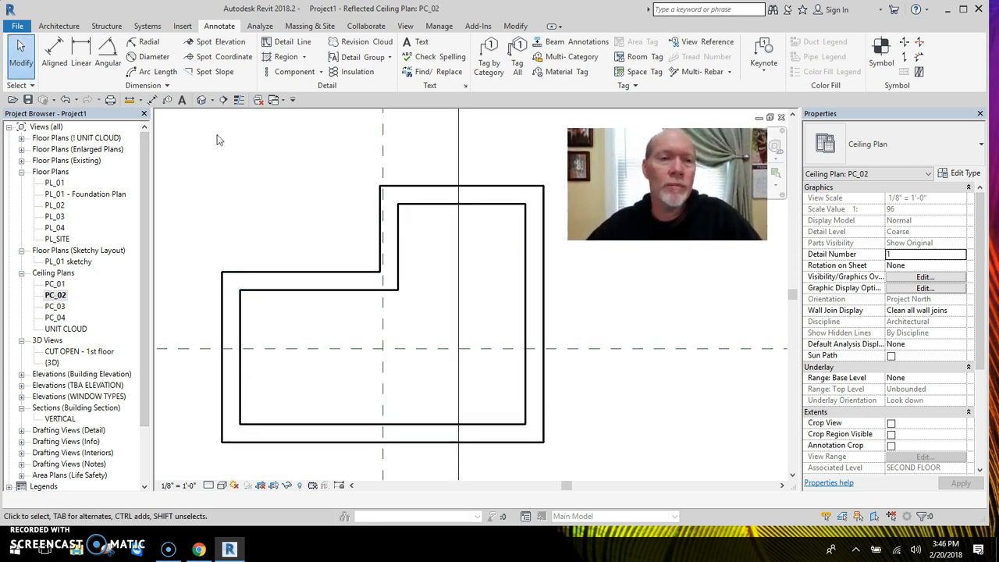
# Start a ceiling in PC_02 and choose the Compound Ceiling 2' x 2' ACT System type
pyautogui.click(59, 25)
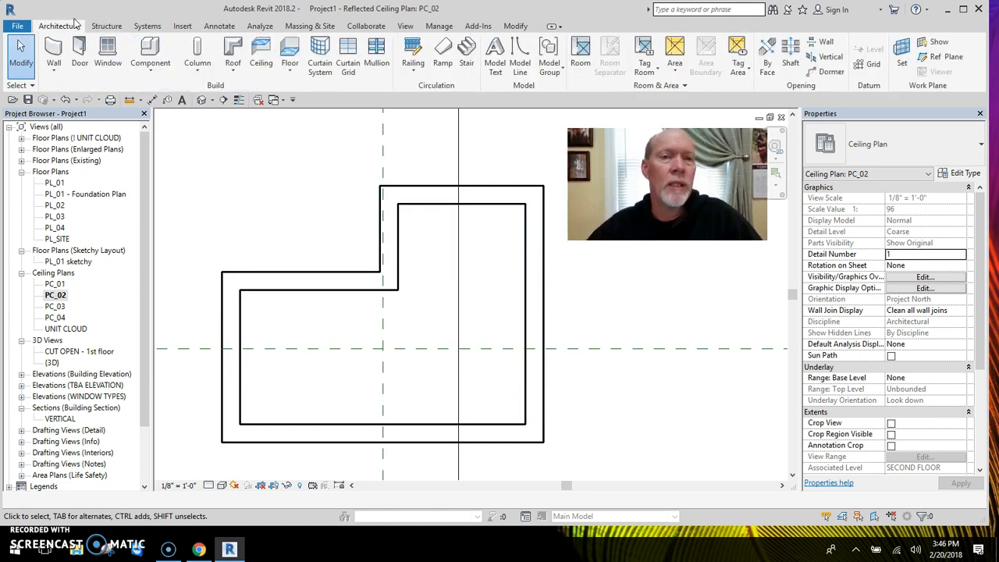
pyautogui.click(260, 54)
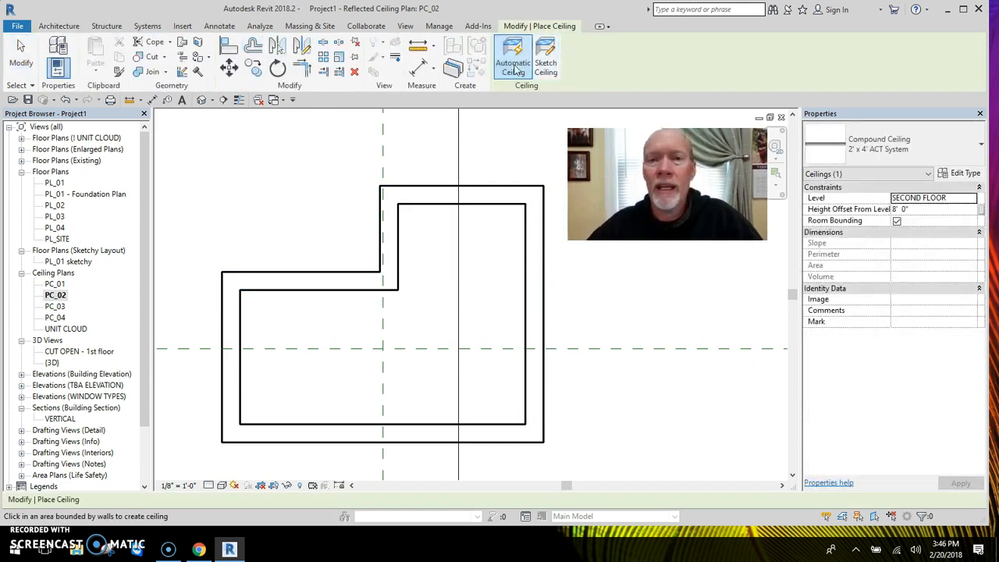
pyautogui.click(484, 300)
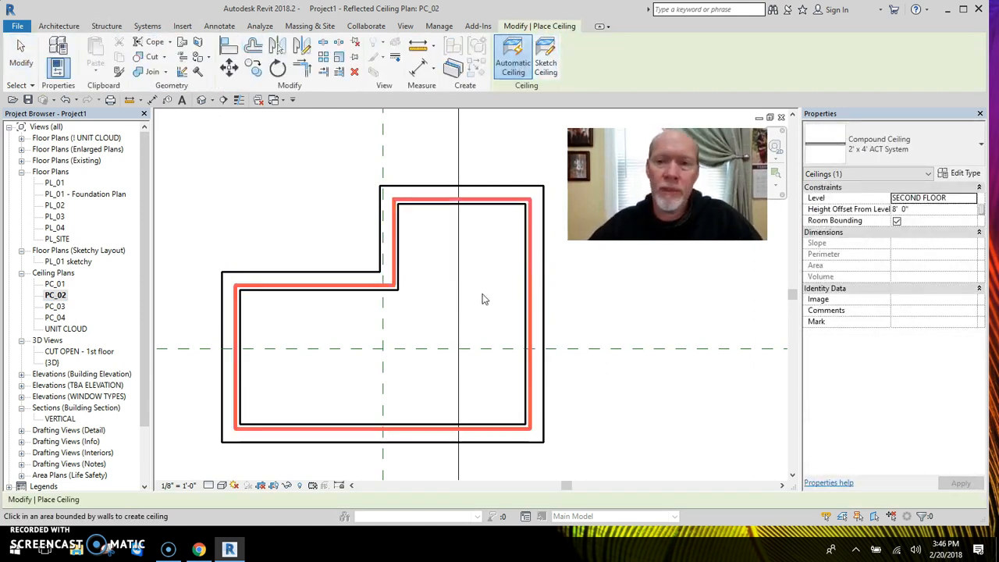
pyautogui.click(977, 144)
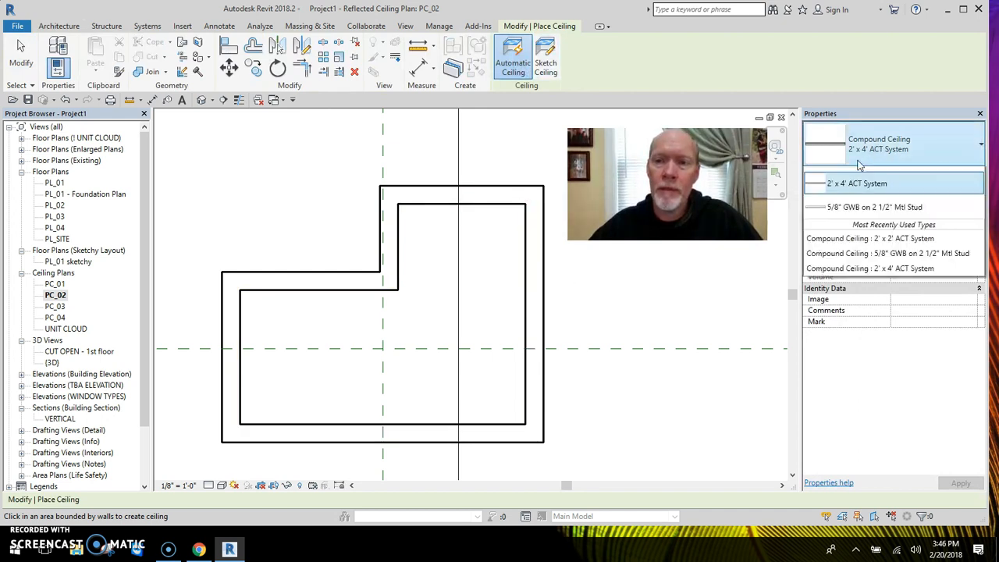
pyautogui.click(855, 183)
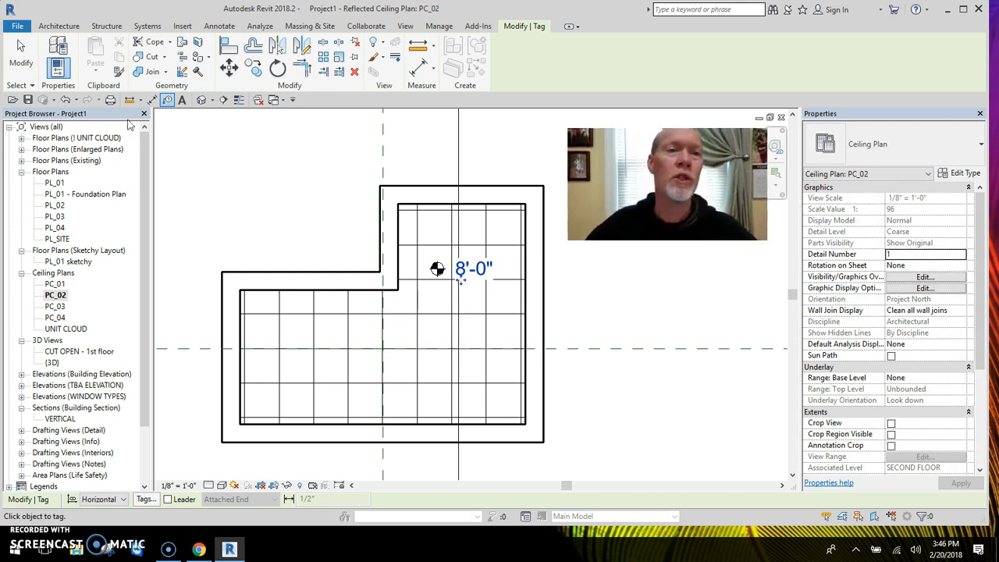
# Set the ceiling's Height Offset From Level to 9'-0" and select its spot elevation
pyautogui.click(219, 25)
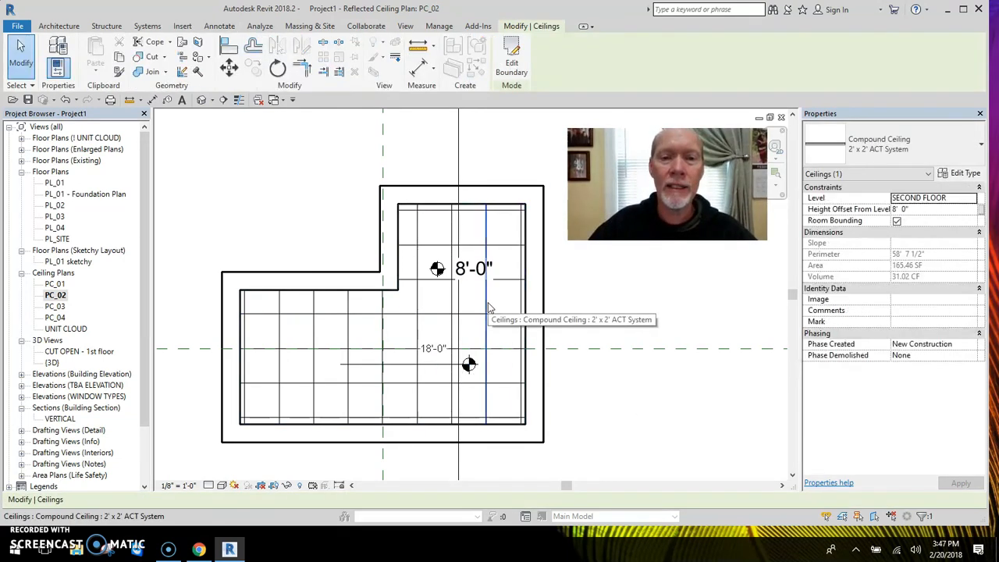
pyautogui.click(934, 210)
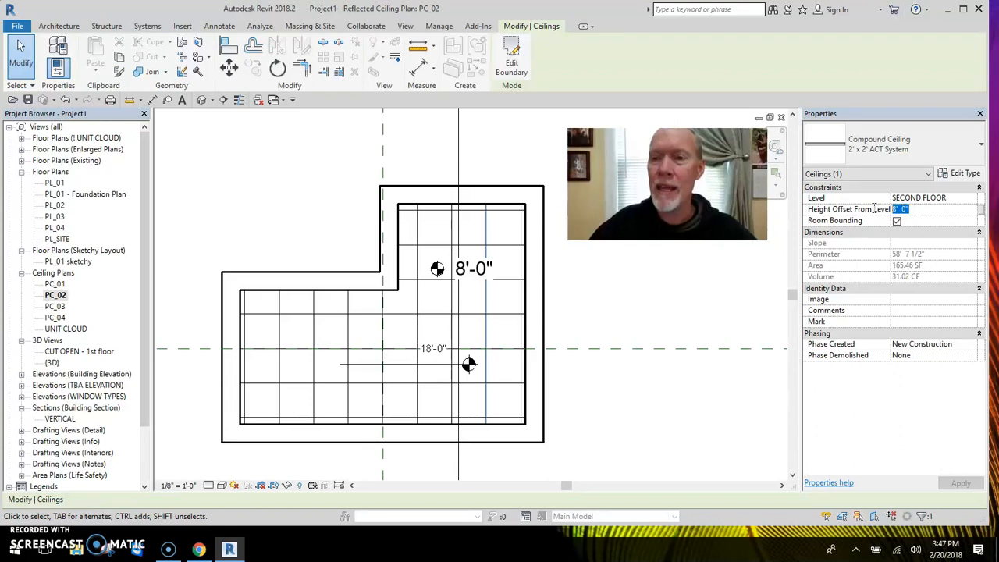
pyautogui.write('9\' 0"')
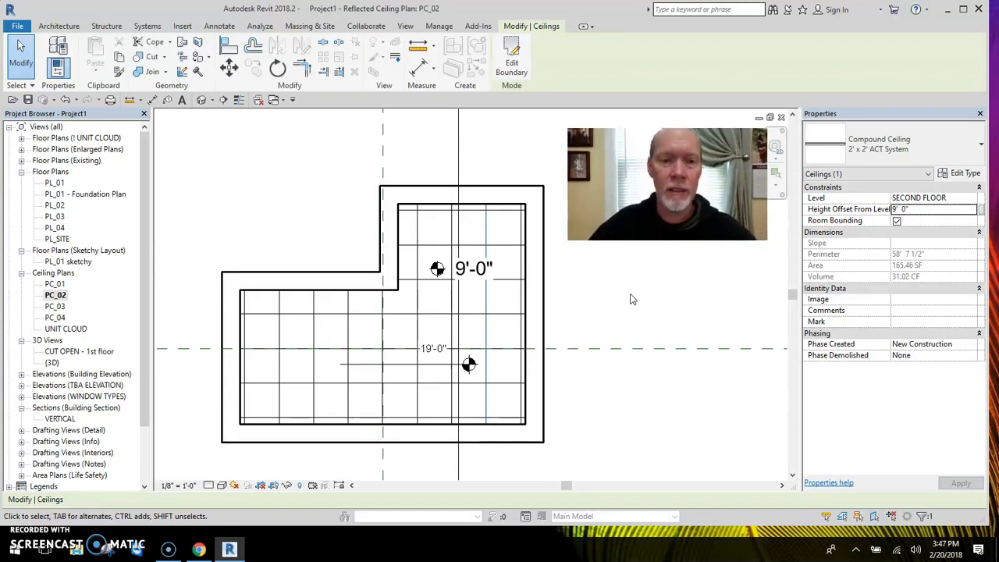
pyautogui.click(218, 25)
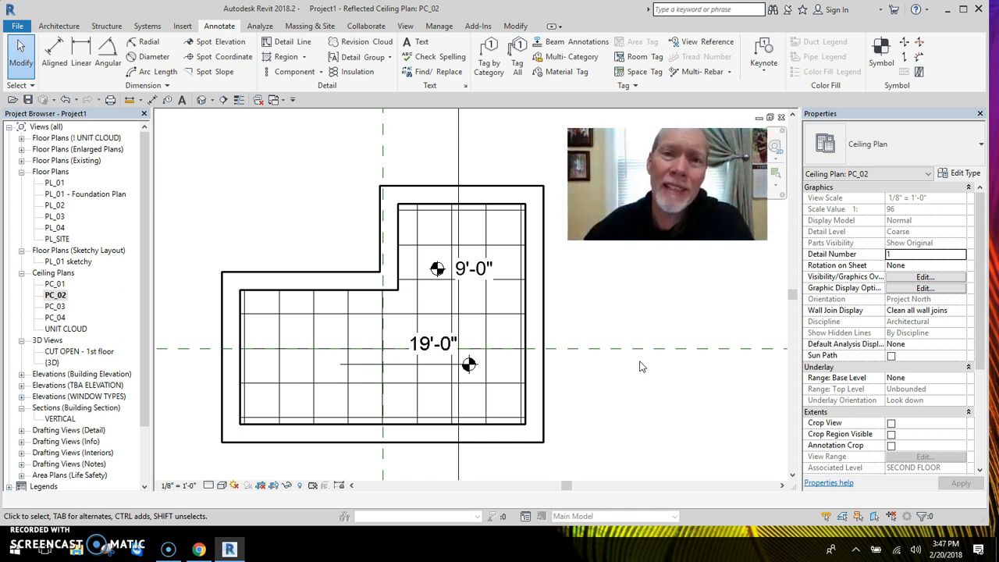
pyautogui.moveTo(581, 409)
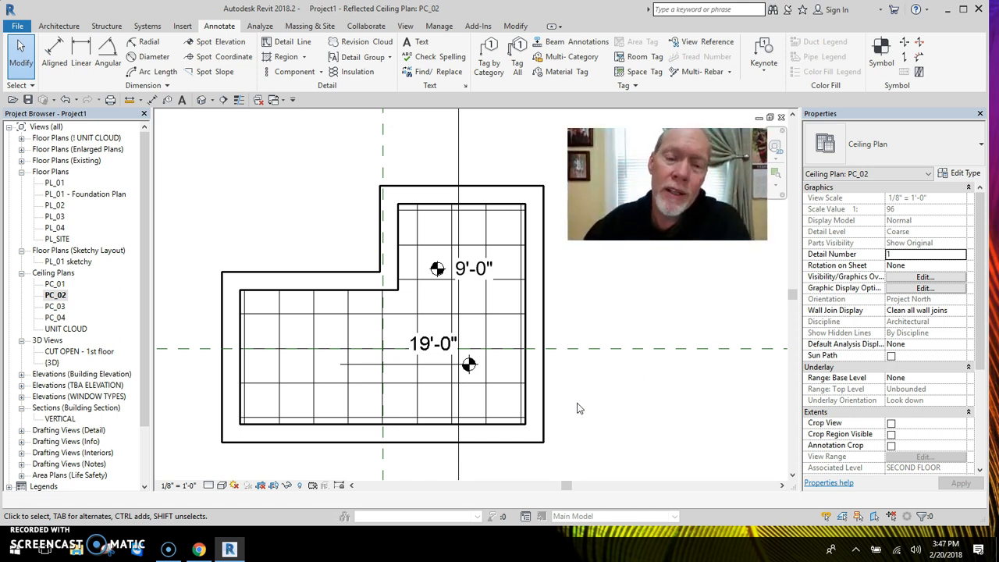
pyautogui.click(434, 344)
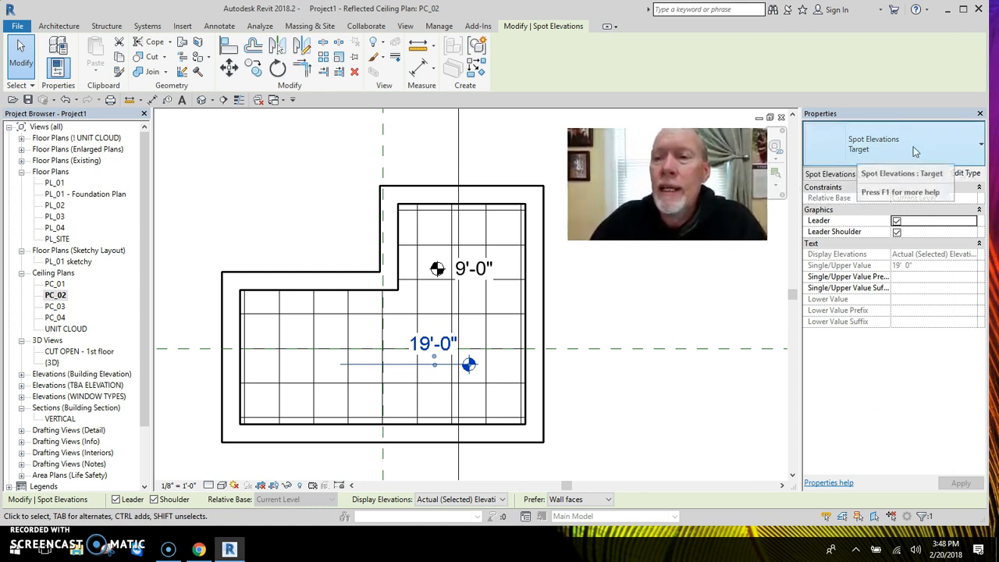
pyautogui.moveTo(906, 153)
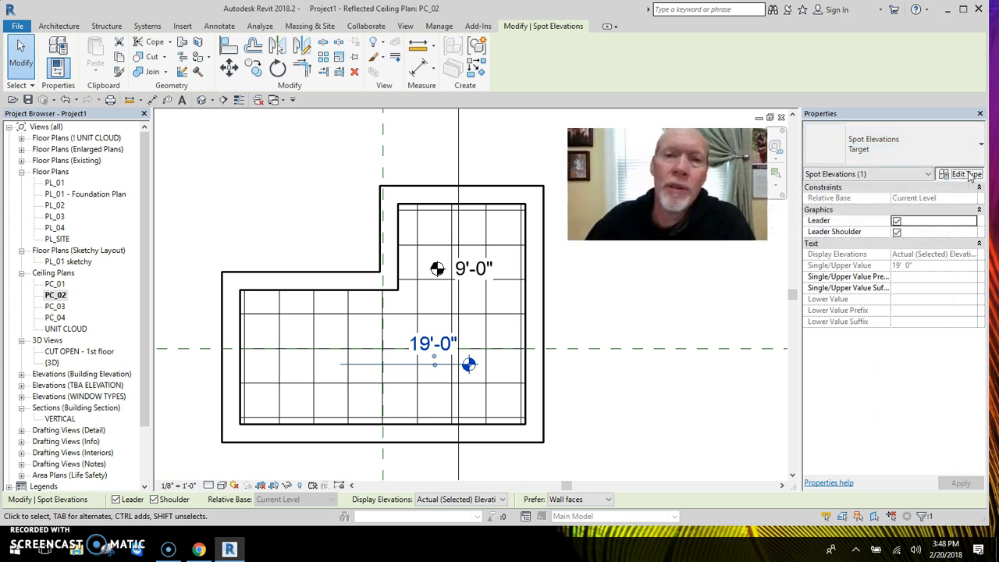
# Duplicate the spot elevation's Target type to begin a new 'Target for c…' type
pyautogui.click(966, 173)
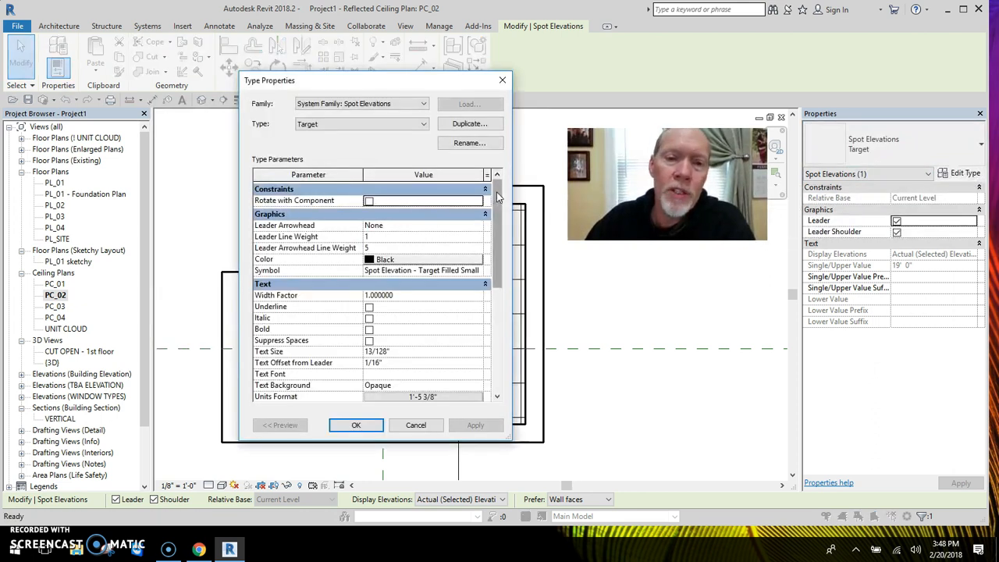
pyautogui.scroll(-3)
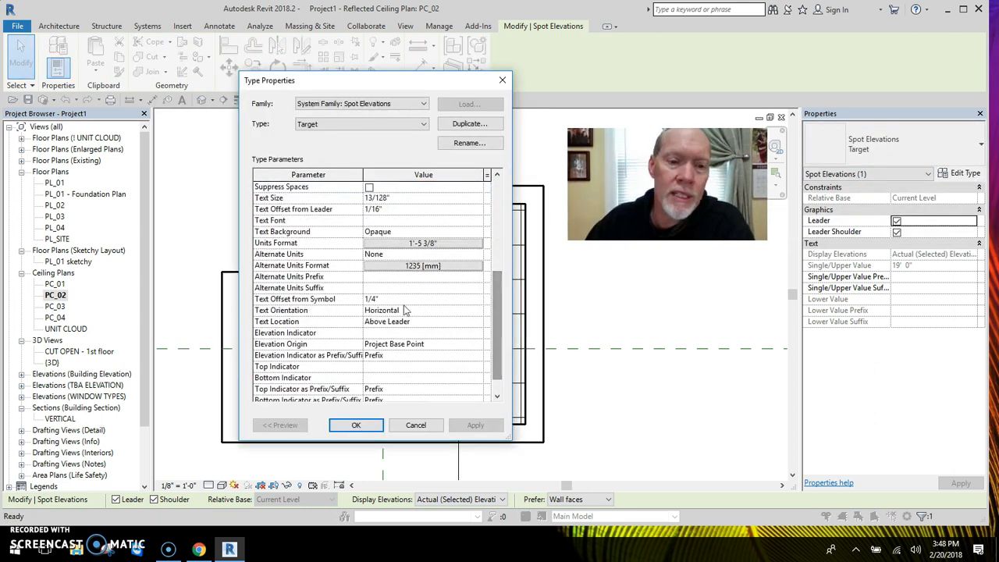
pyautogui.moveTo(280, 345)
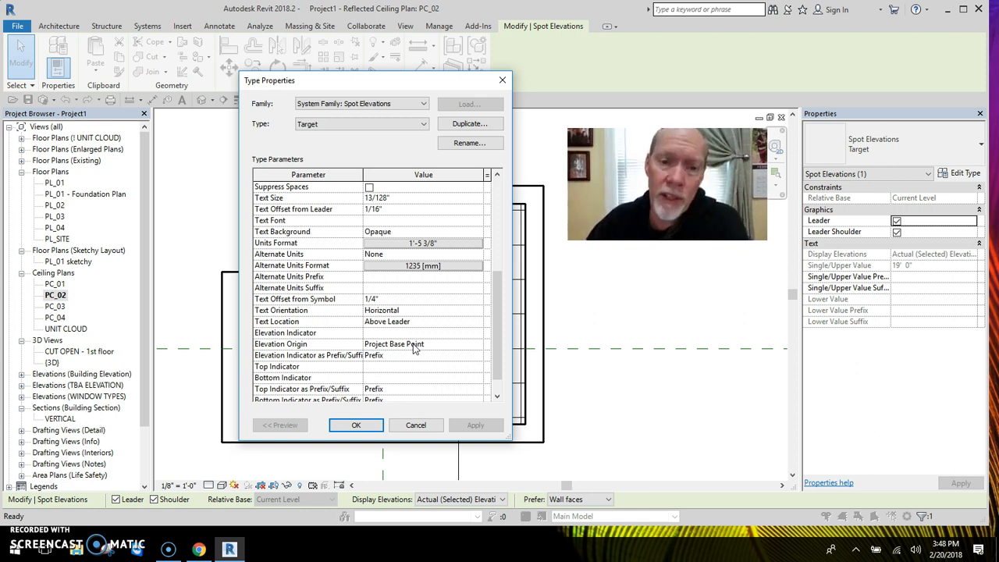
pyautogui.moveTo(397, 369)
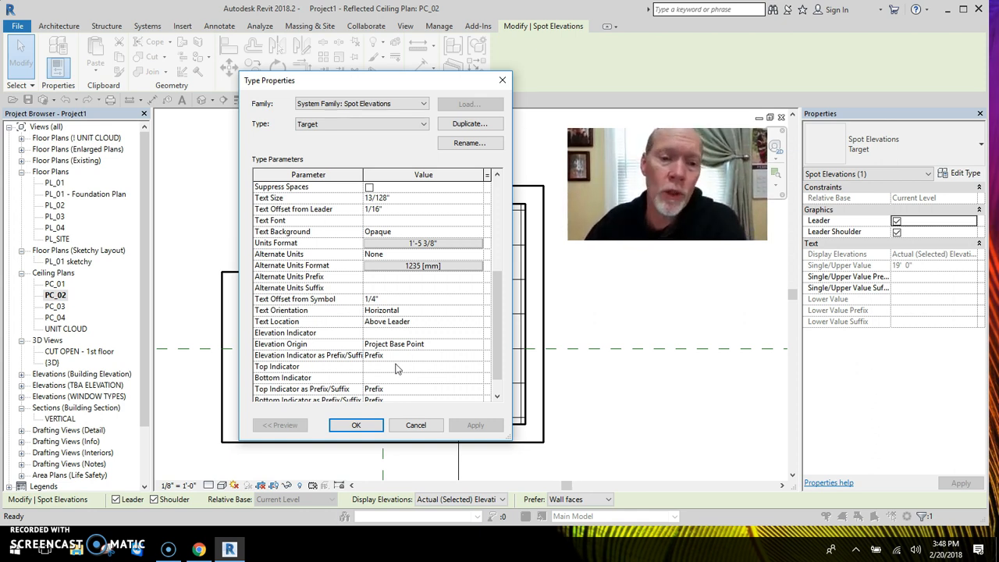
pyautogui.click(356, 425)
pyautogui.write('Target for c')
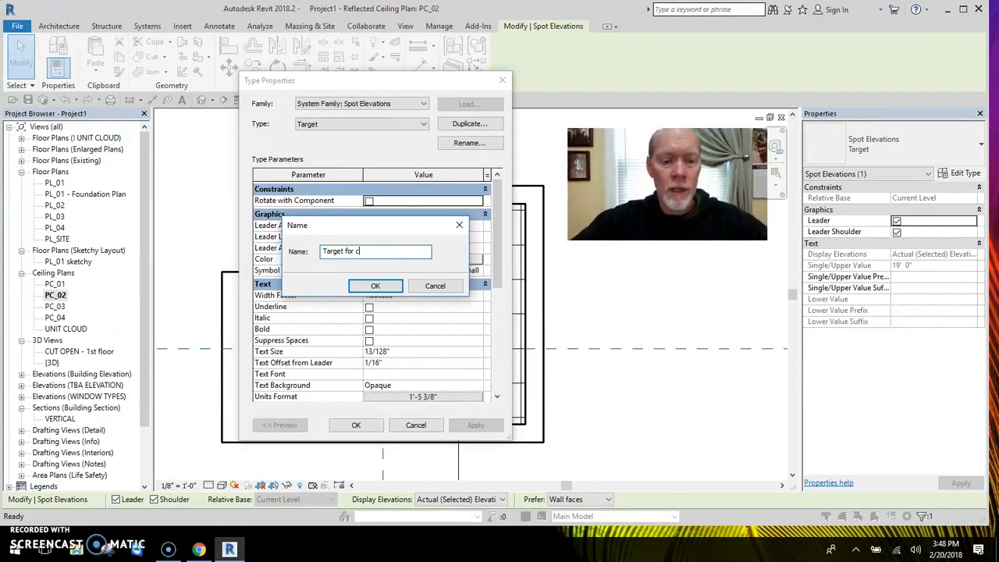
# Name the type 'Target for ceilings' and set its Elevation Origin to Relative
pyautogui.write('eilings')
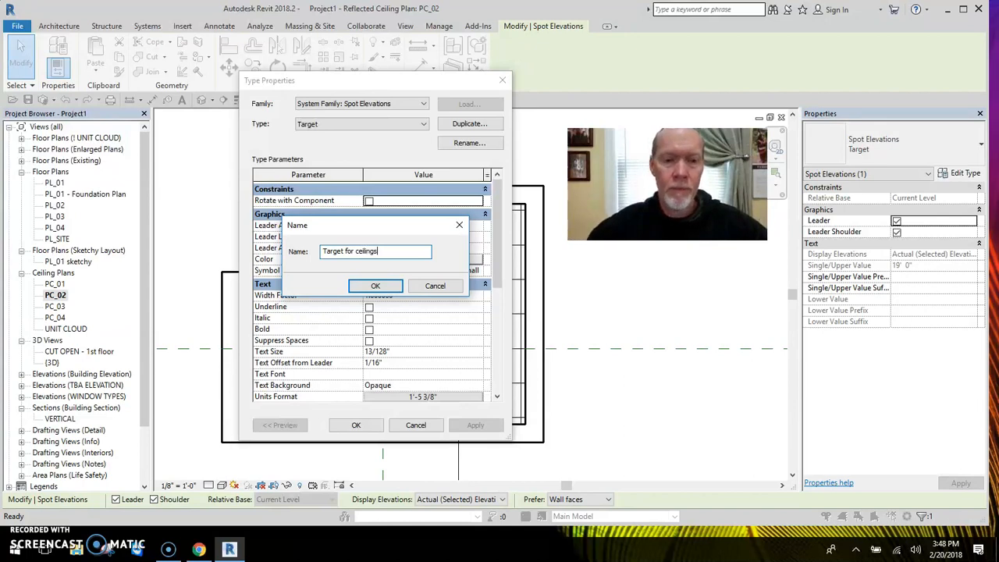
pyautogui.click(375, 285)
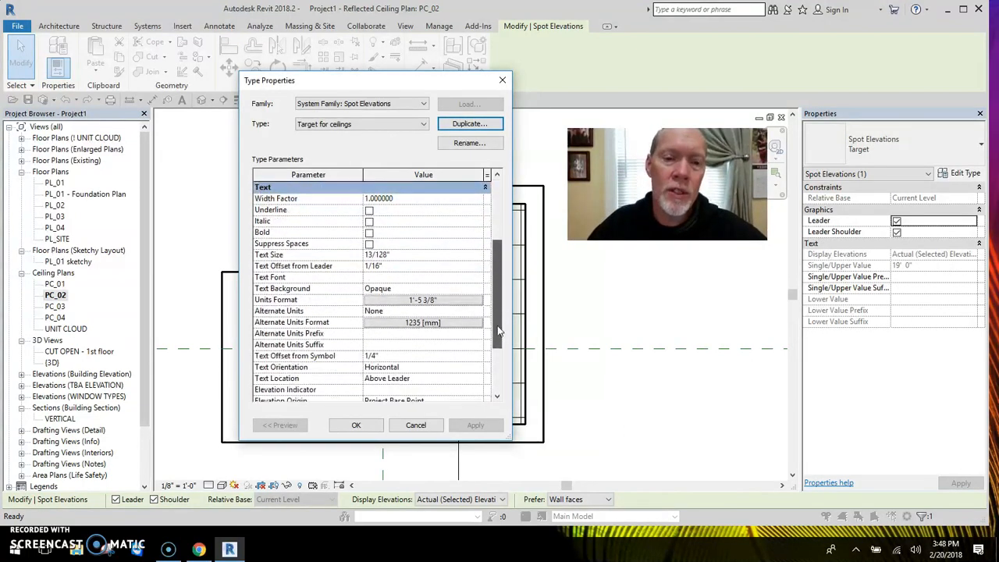
pyautogui.scroll(-3)
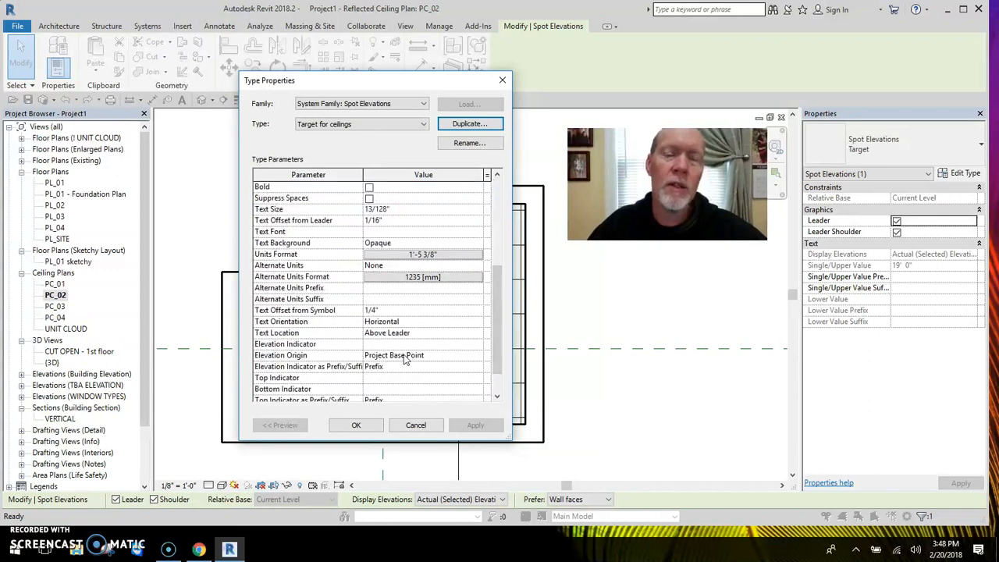
pyautogui.click(423, 356)
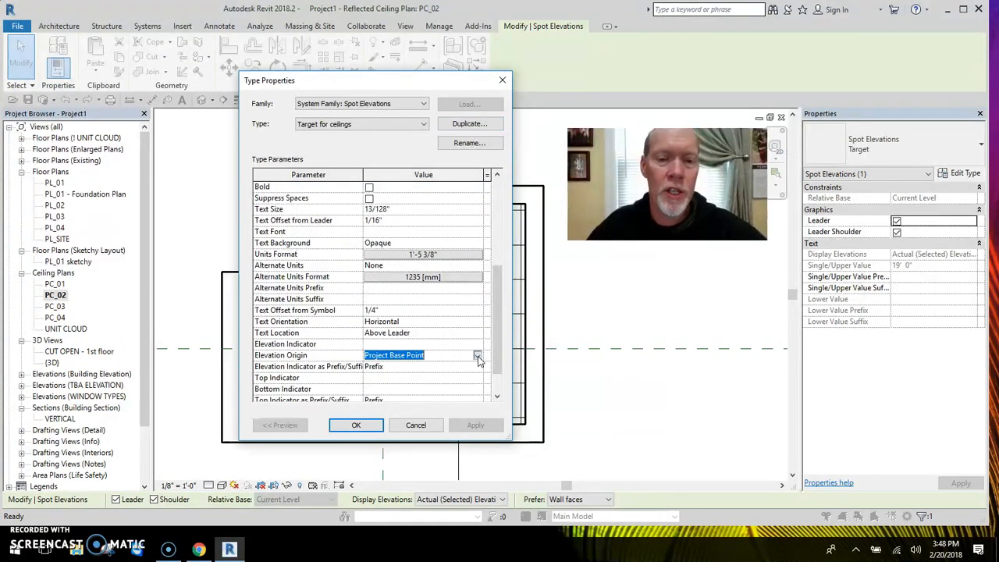
pyautogui.click(478, 356)
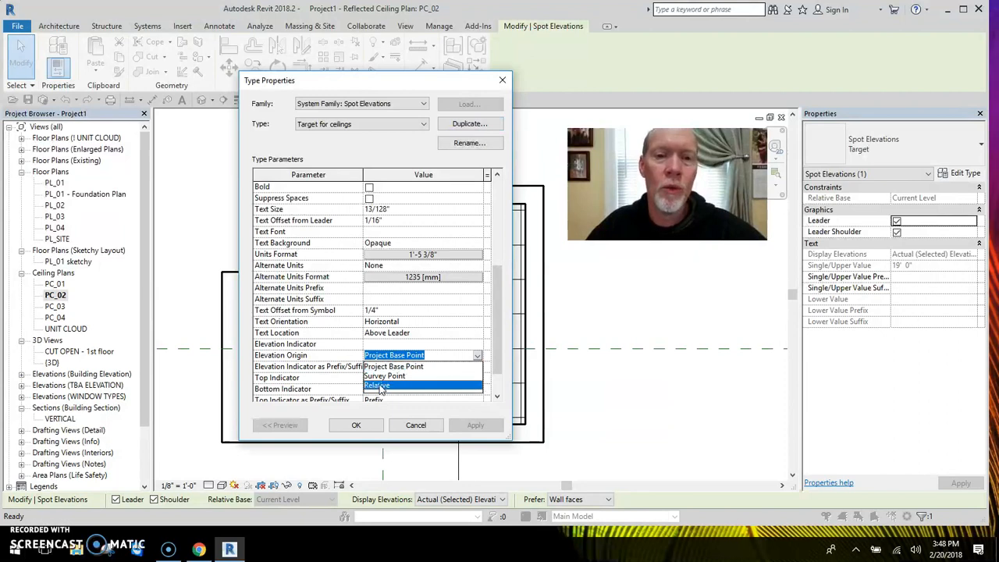
pyautogui.click(378, 386)
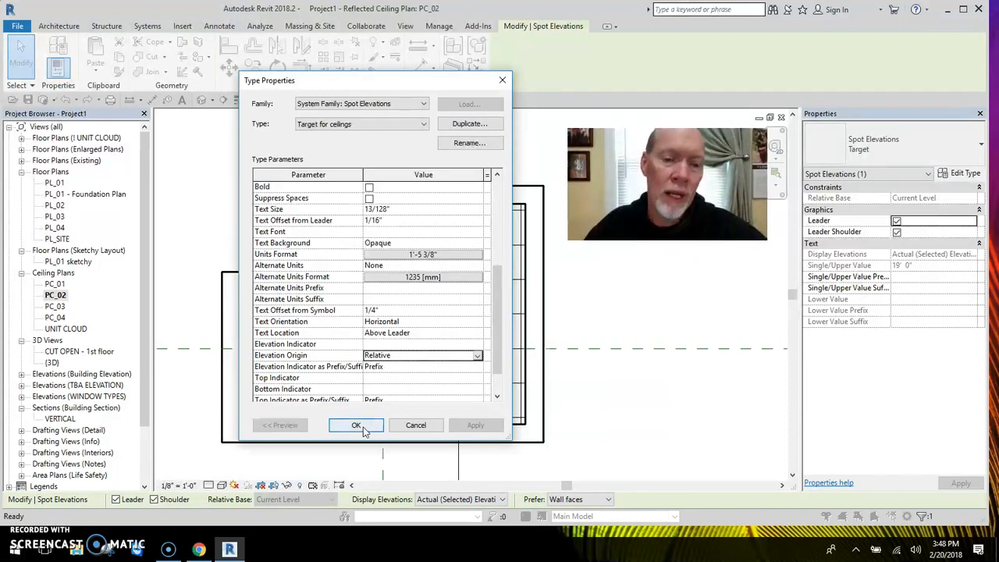
pyautogui.click(355, 424)
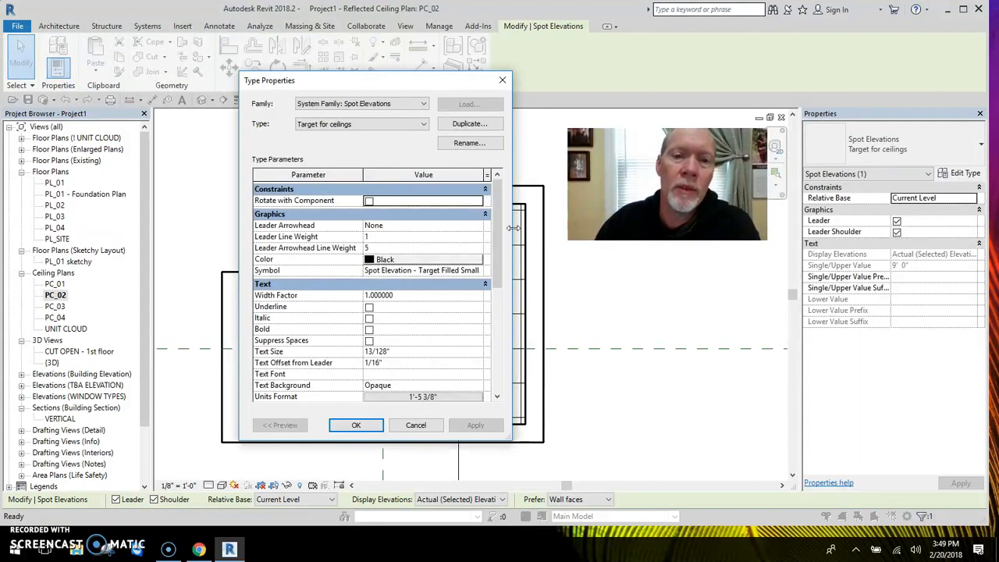
# Set Relative Base to Current Level so the spot elevation reads 9'-0"
pyautogui.scroll(-3)
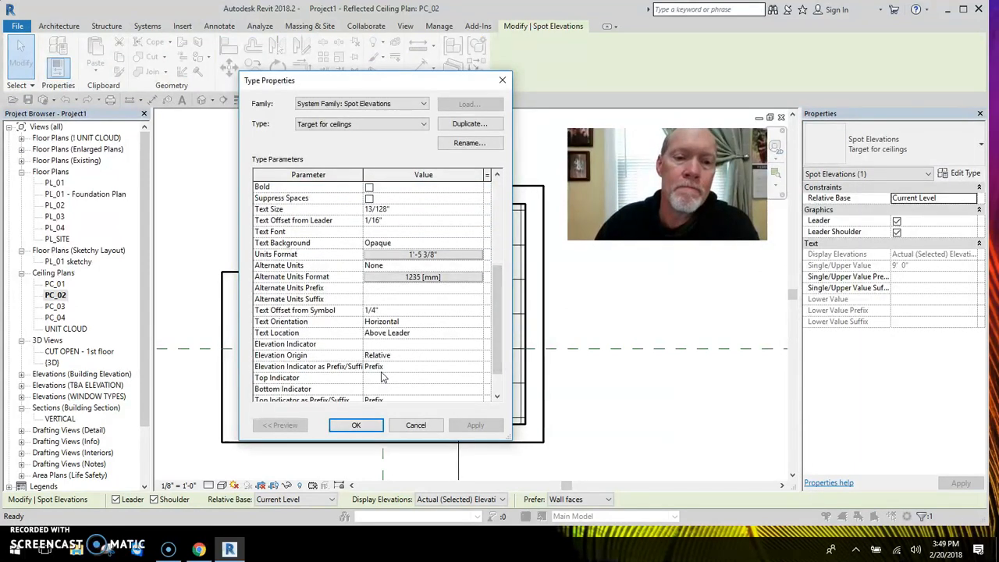
pyautogui.moveTo(357, 371)
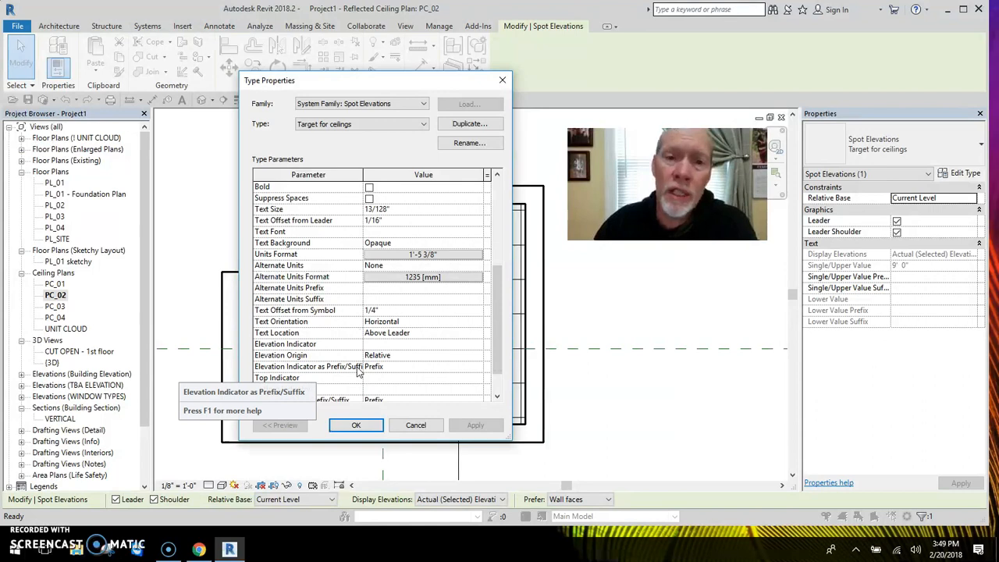
pyautogui.click(356, 425)
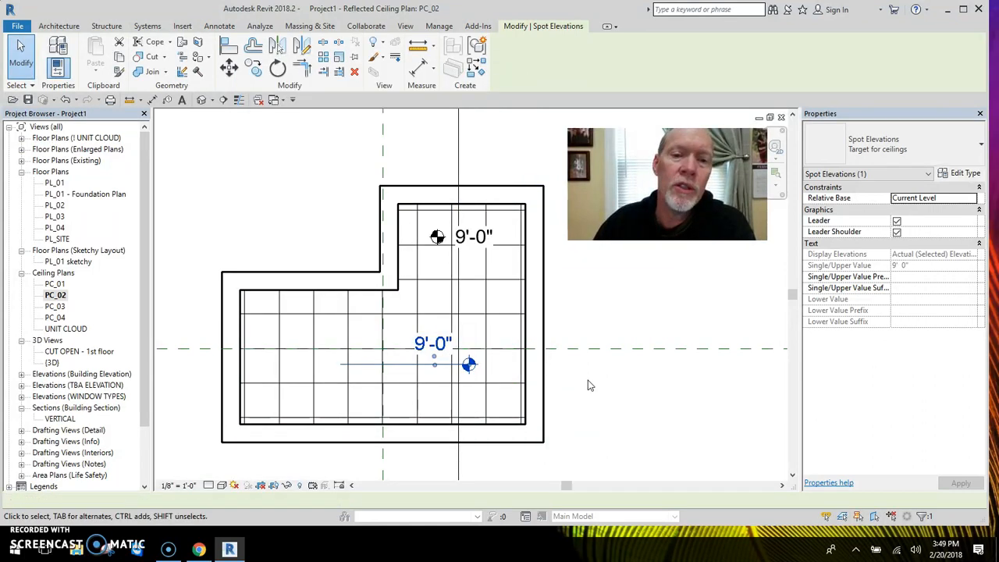